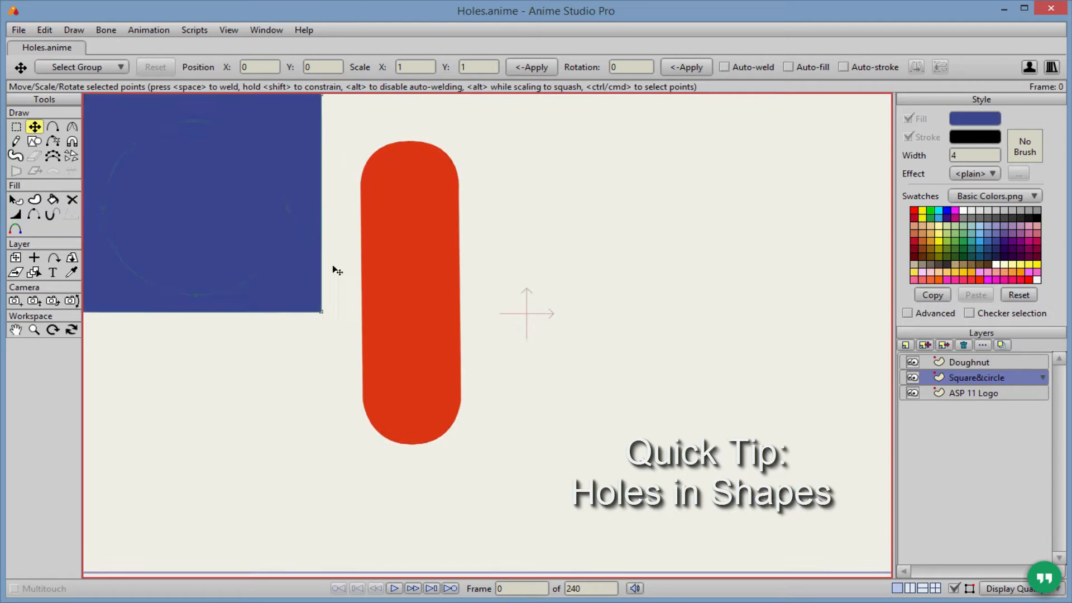
Step: Check each layer, then delete the blue fill on Square&circle, keeping the outlines
click(968, 362)
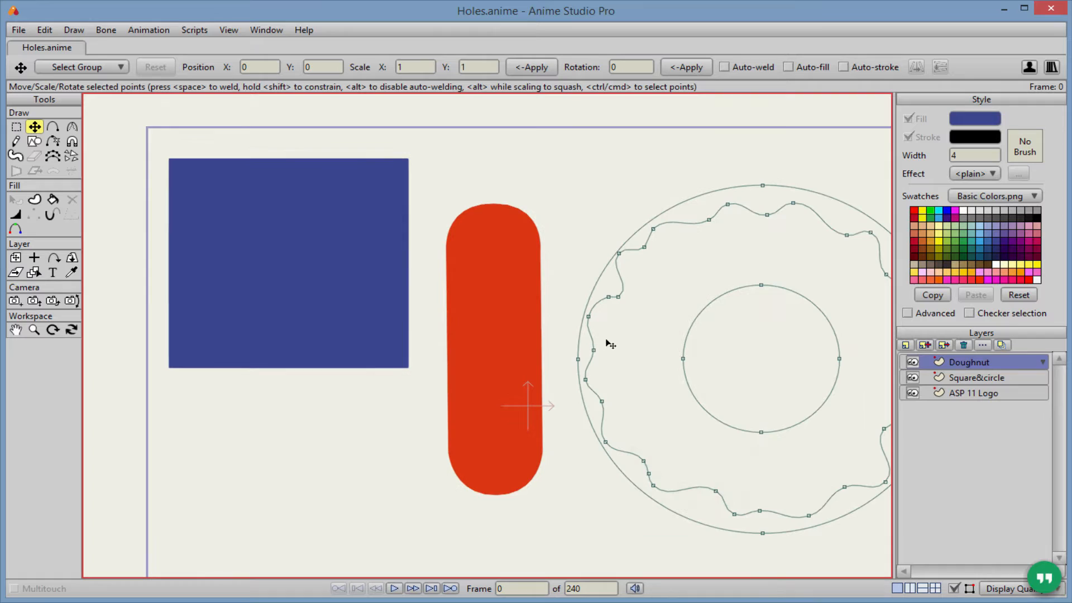
click(977, 378)
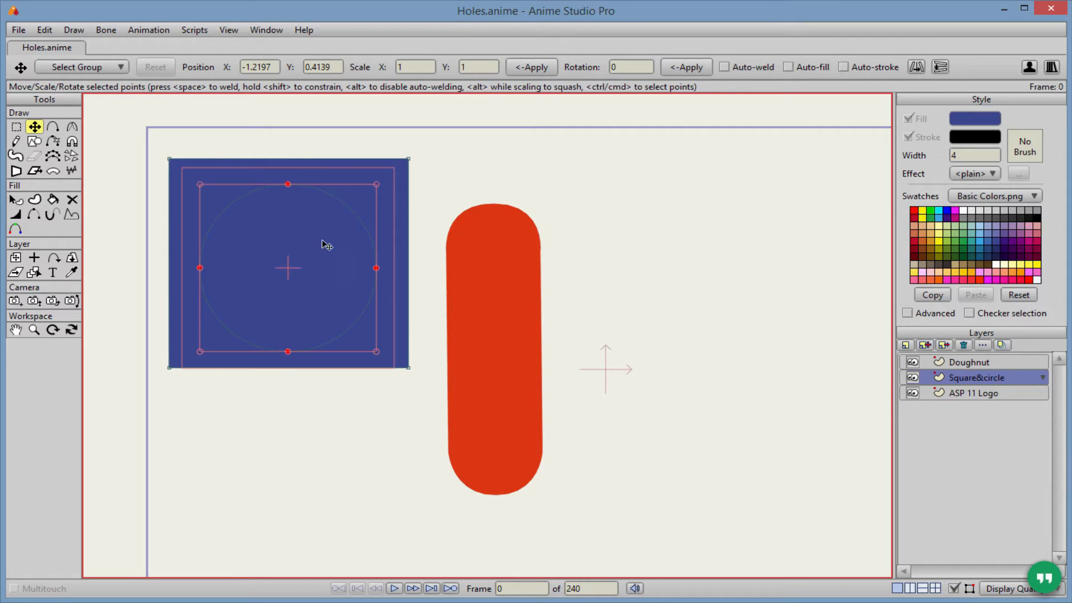
click(973, 393)
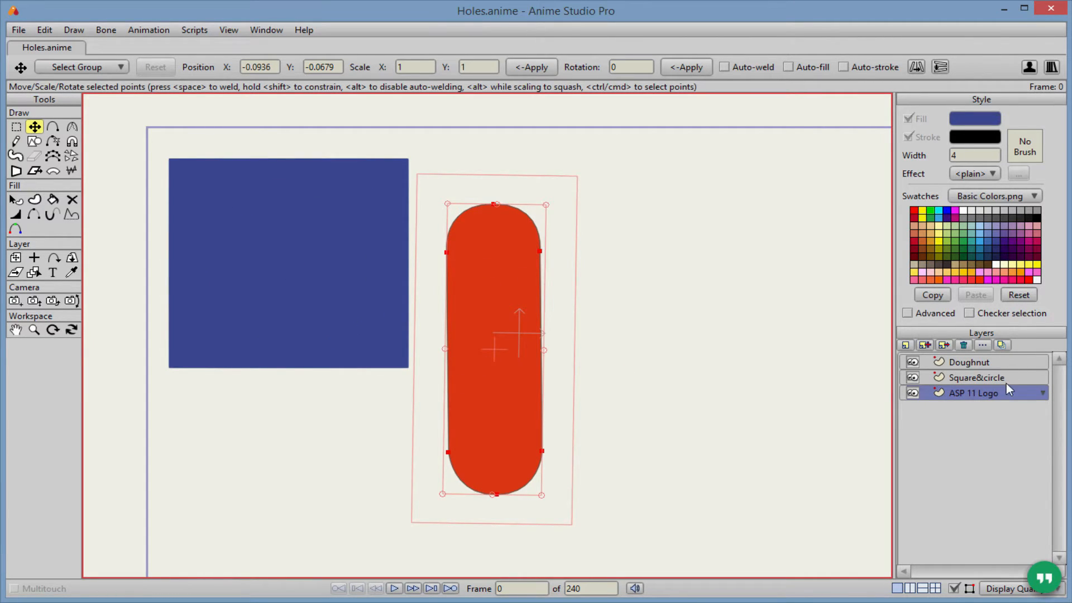
click(975, 378)
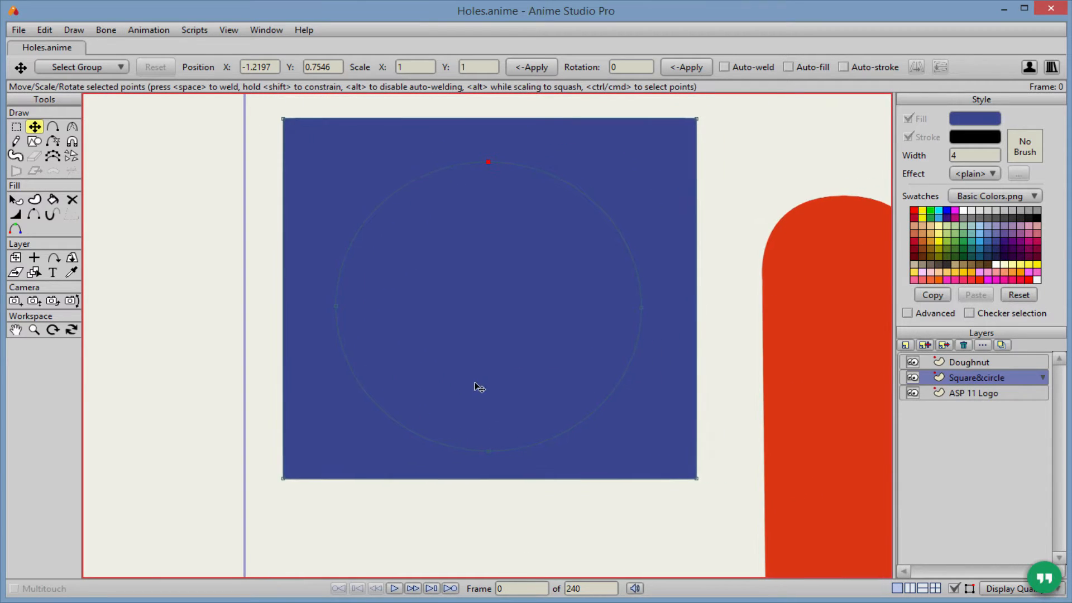
mouse_move(622, 422)
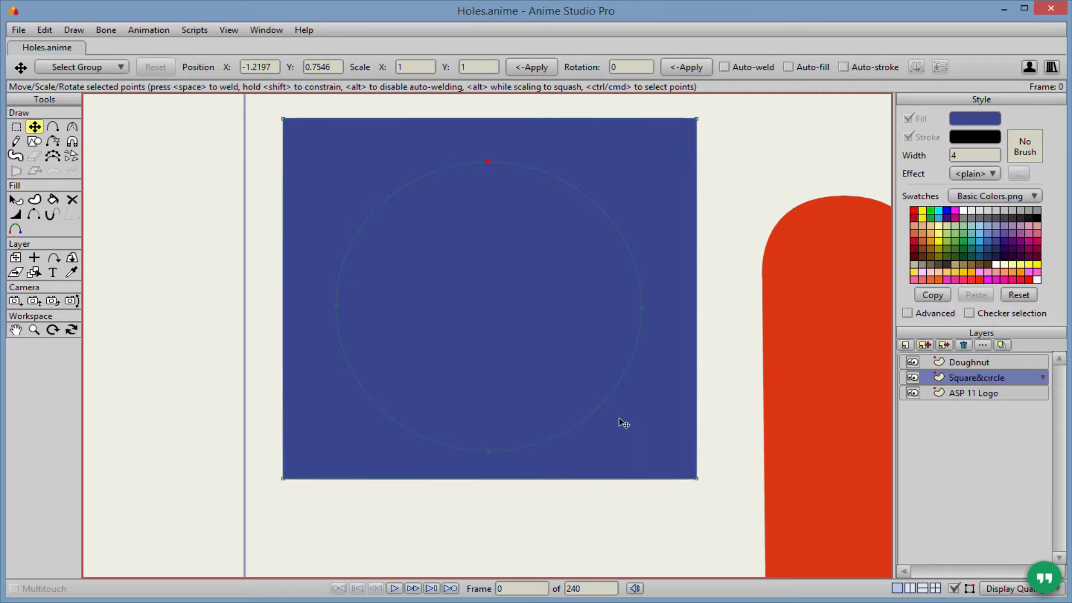
mouse_move(585, 397)
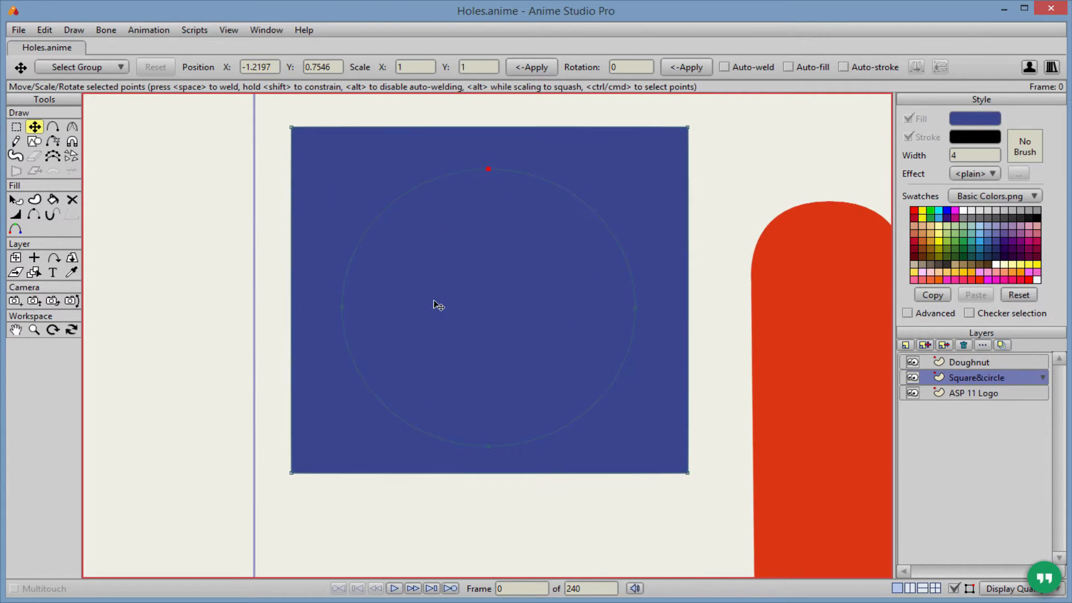
mouse_move(73, 201)
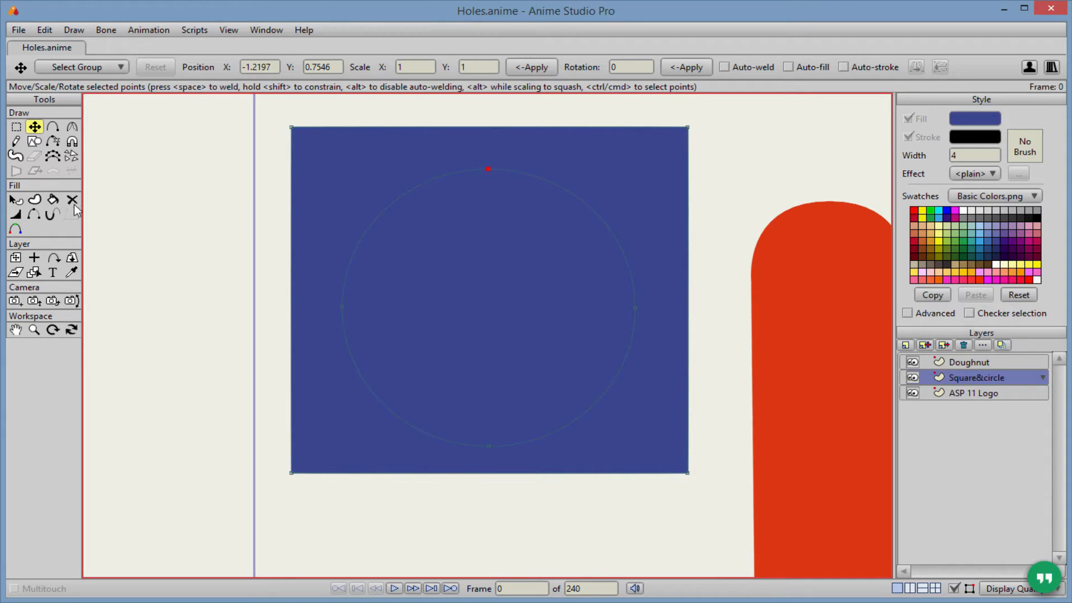
mouse_move(72, 201)
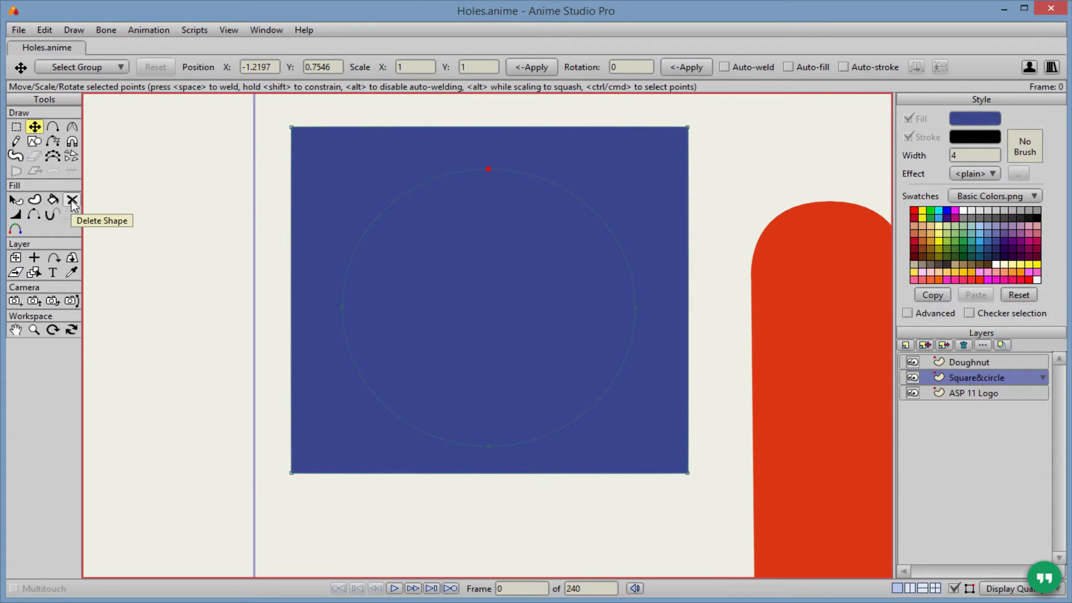
click(72, 199)
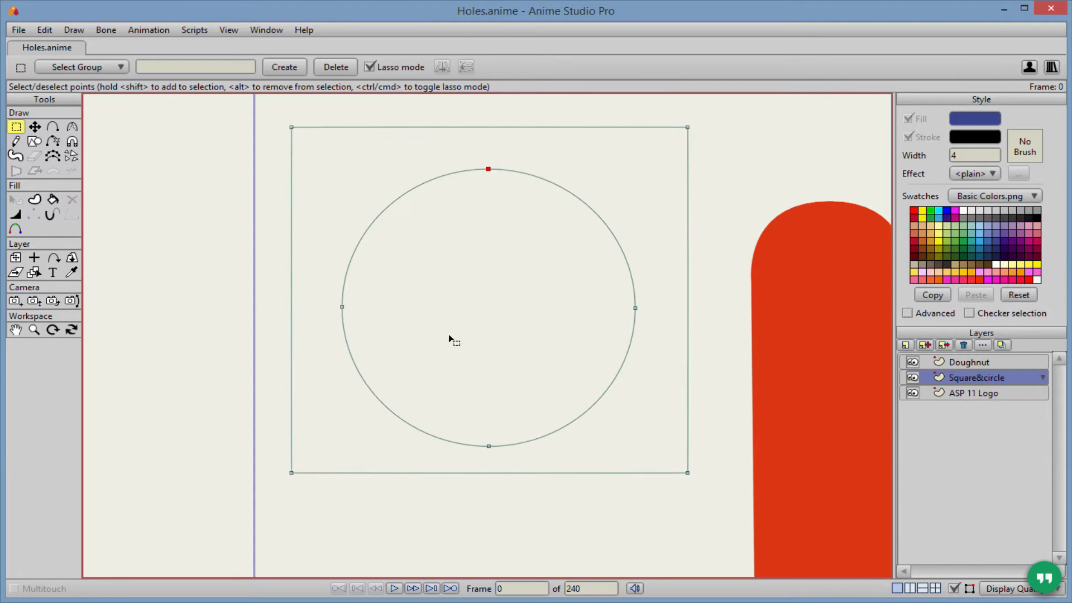
mouse_move(378, 157)
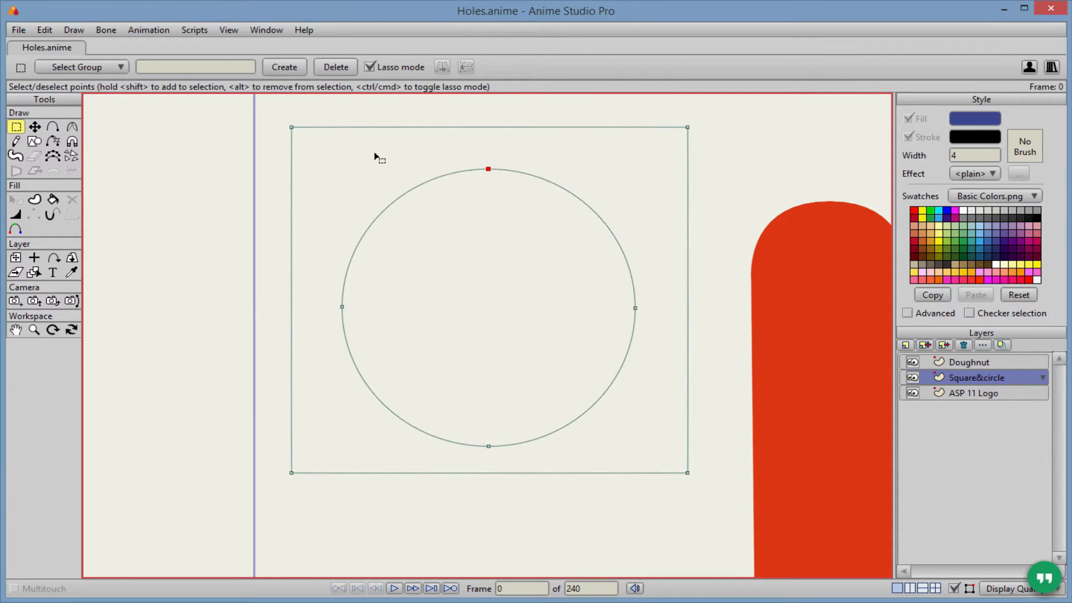
mouse_move(291, 352)
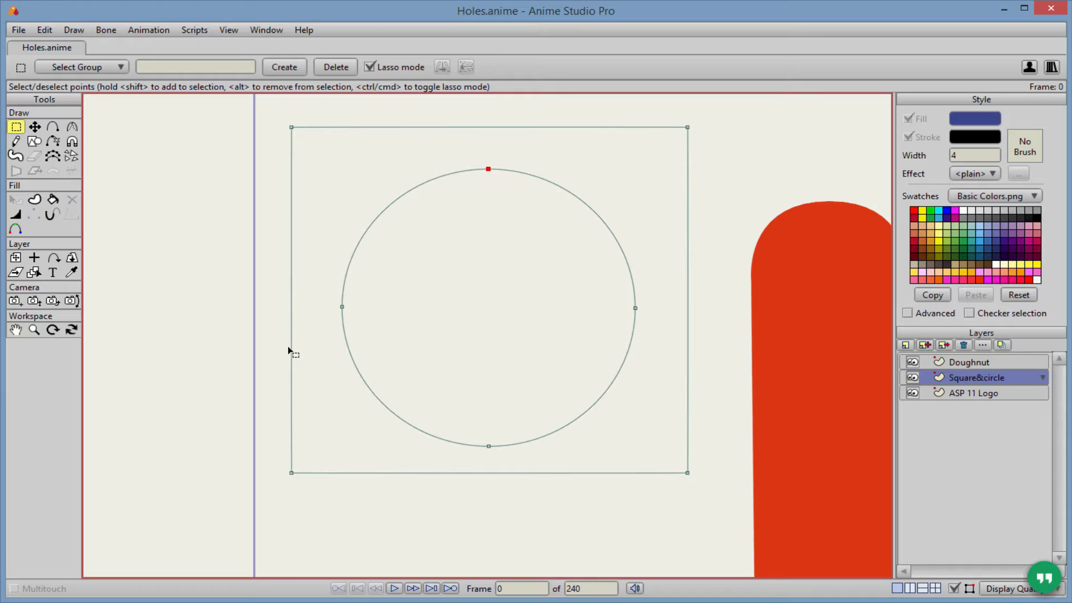
Step: Create a blue fill from the square and circle edges, leaving a circular hole
click(34, 199)
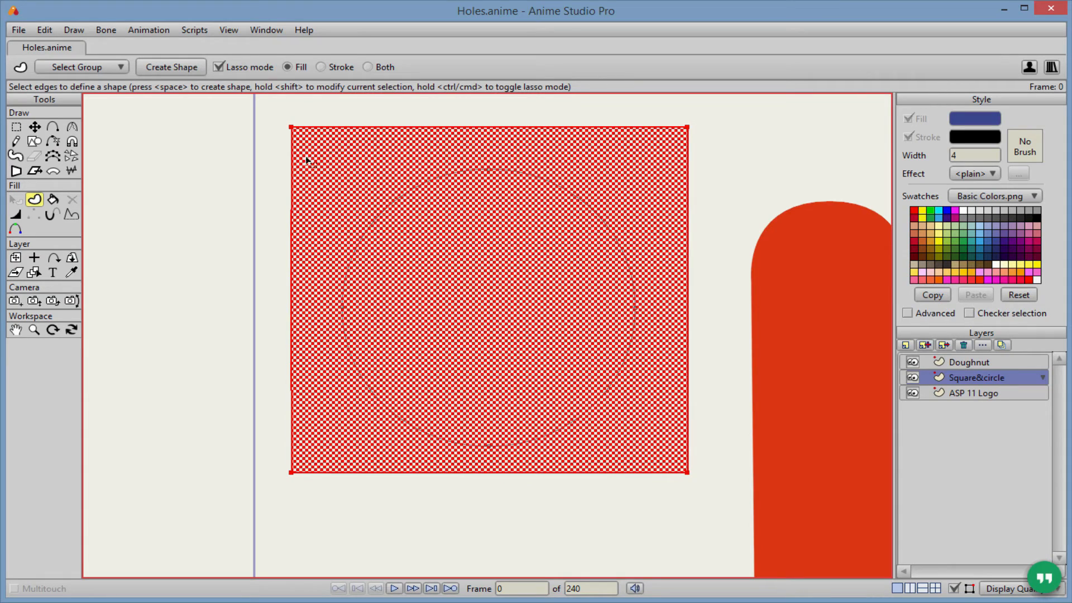
mouse_move(496, 390)
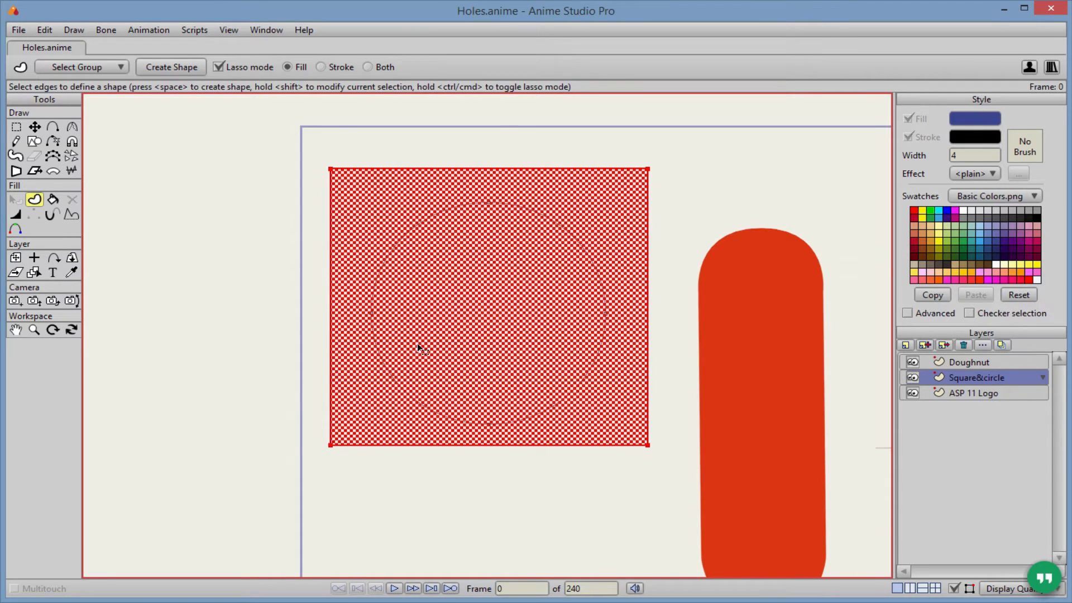
mouse_move(479, 282)
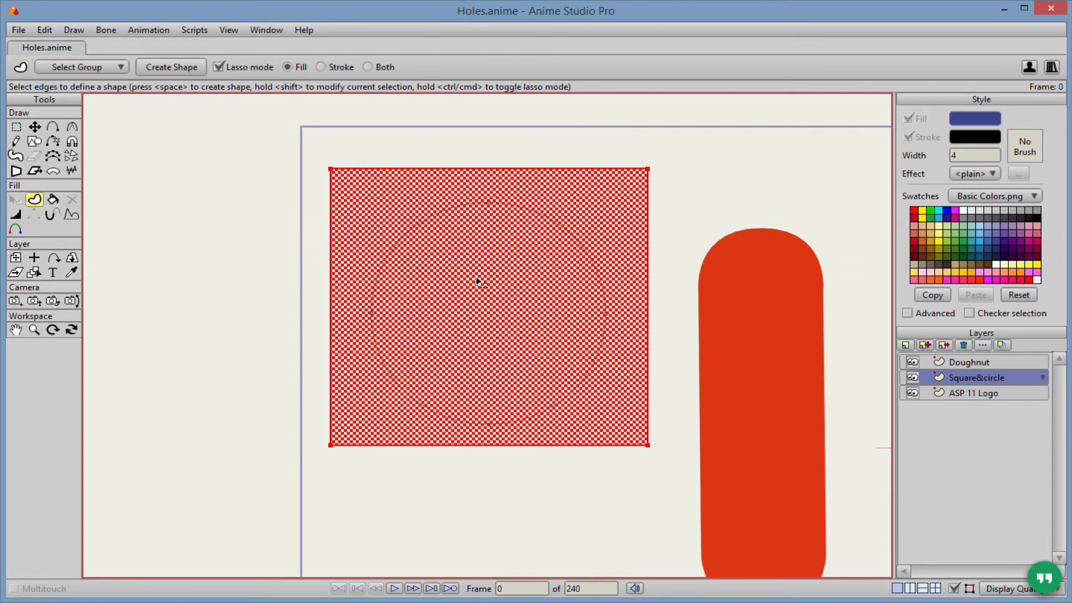
mouse_move(496, 265)
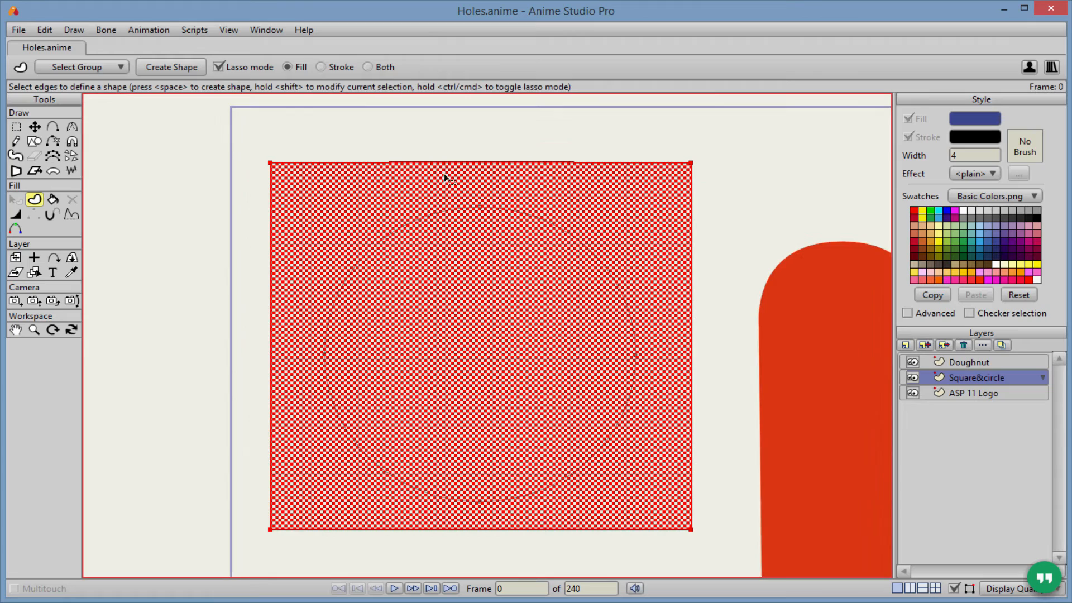
mouse_move(426, 223)
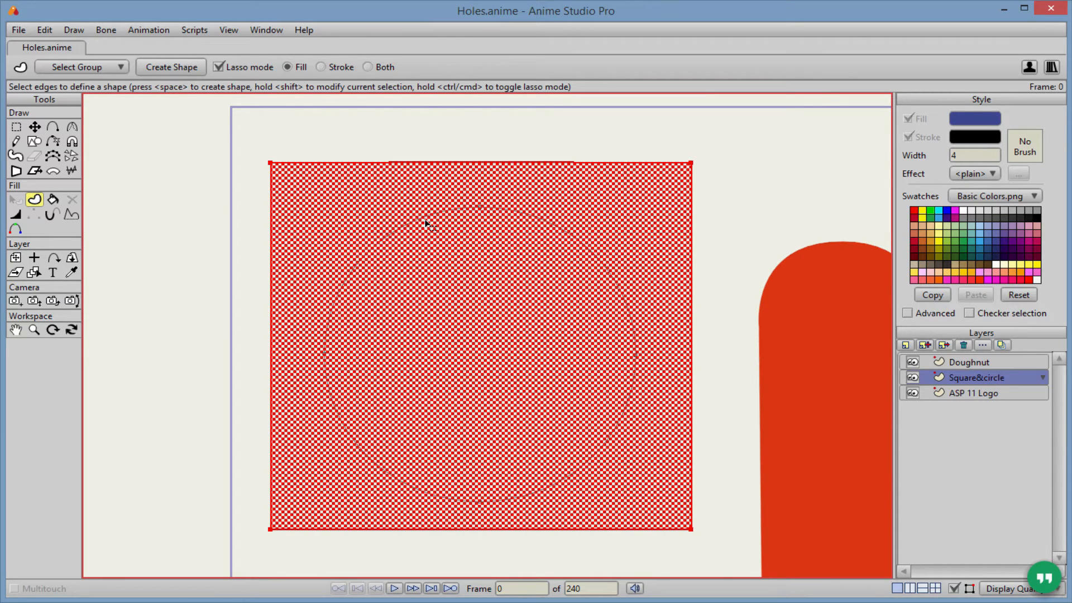
mouse_move(425, 220)
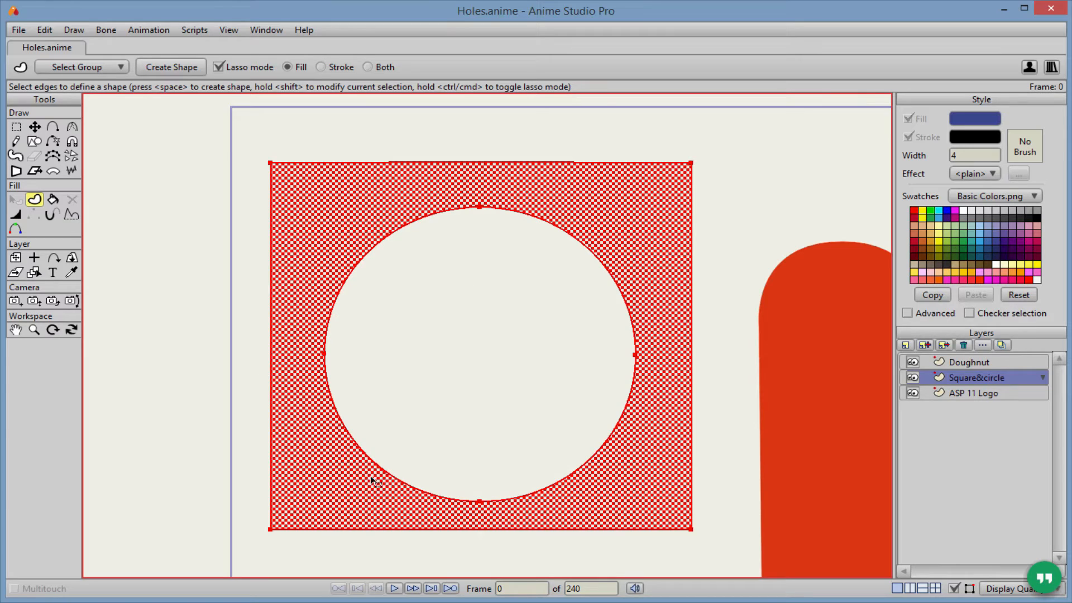
mouse_move(414, 520)
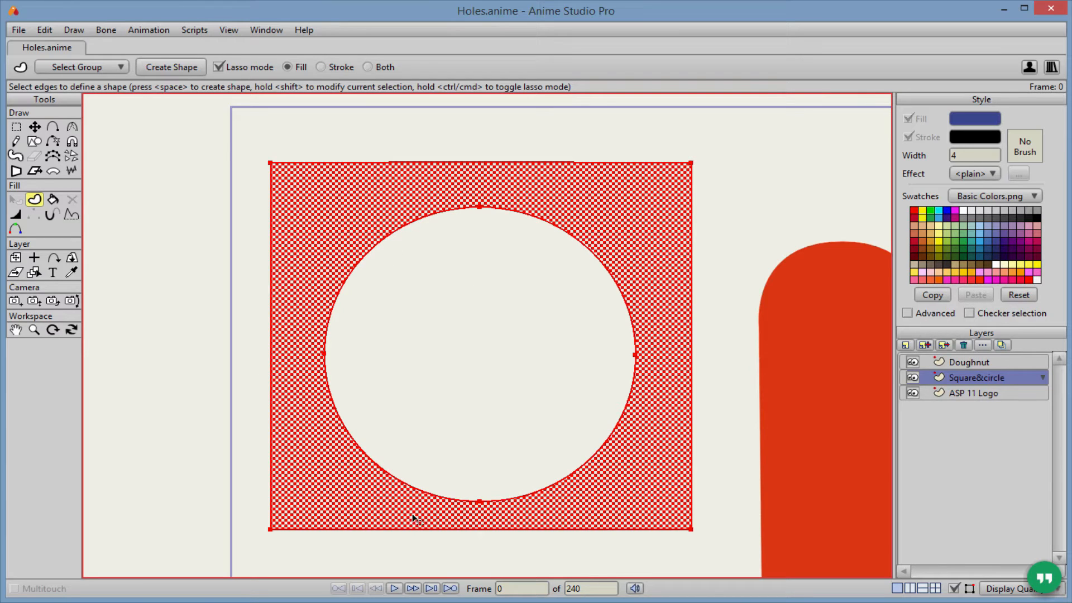
mouse_move(277, 419)
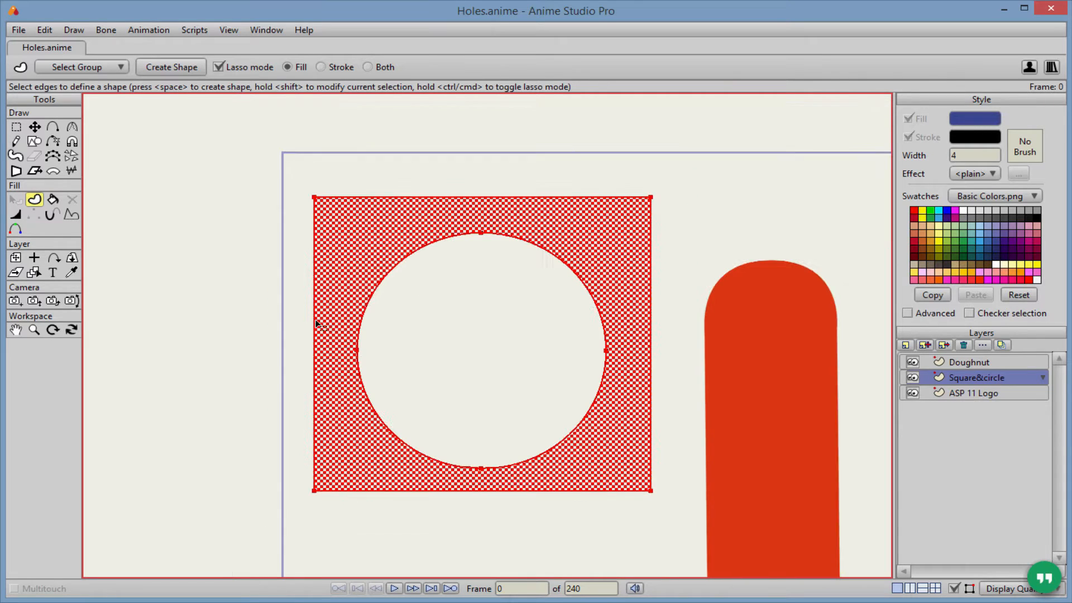
click(171, 67)
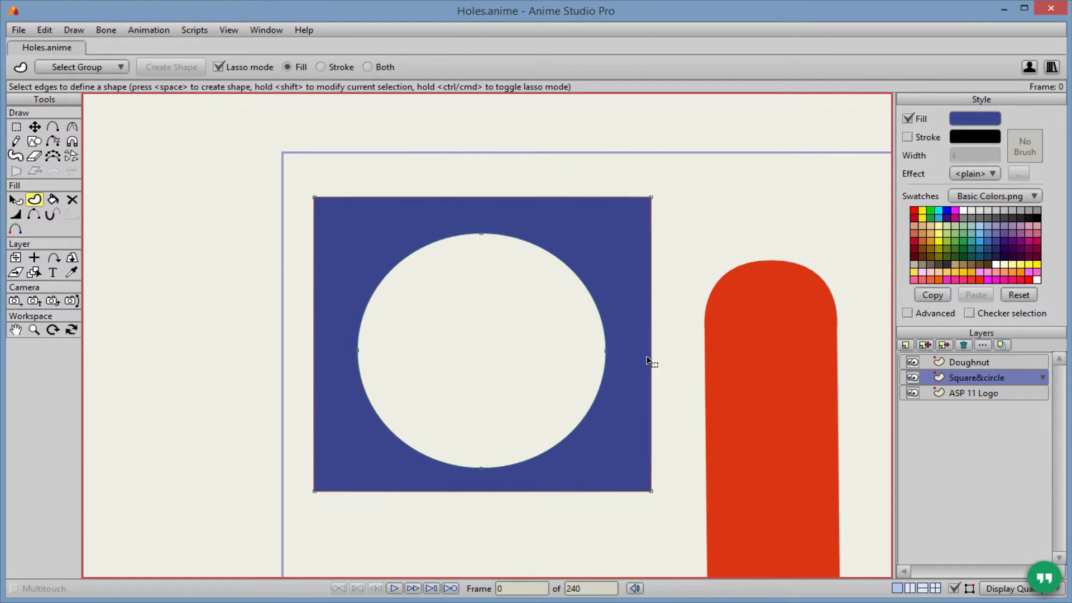
Step: Render a test preview of the logo and close it
click(973, 392)
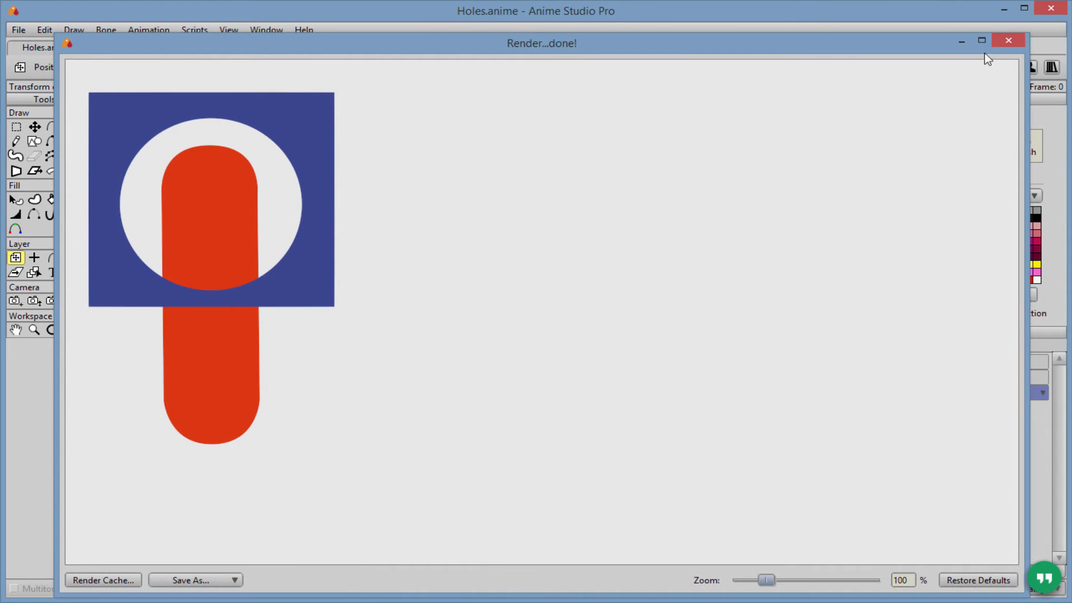
click(1008, 40)
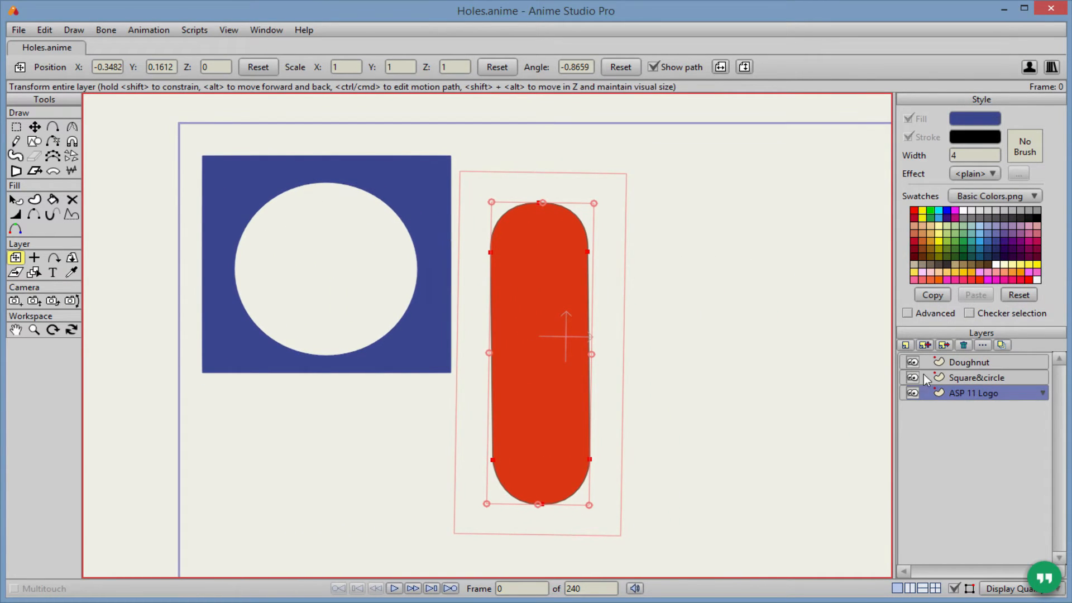
Step: Make the Doughnut layer active to view its wavy outline and circles
click(969, 362)
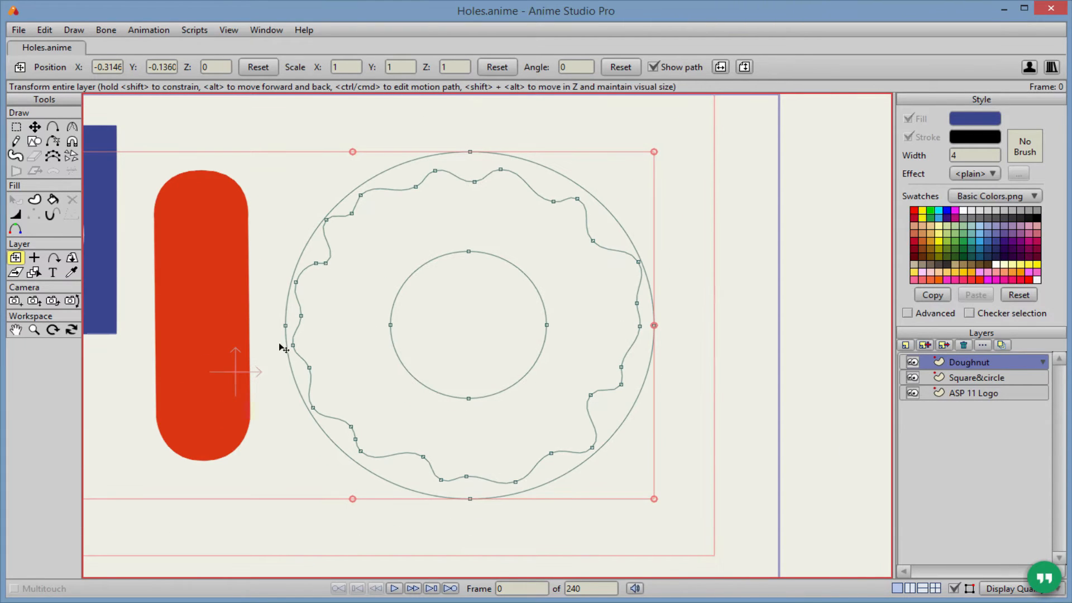
mouse_move(335, 343)
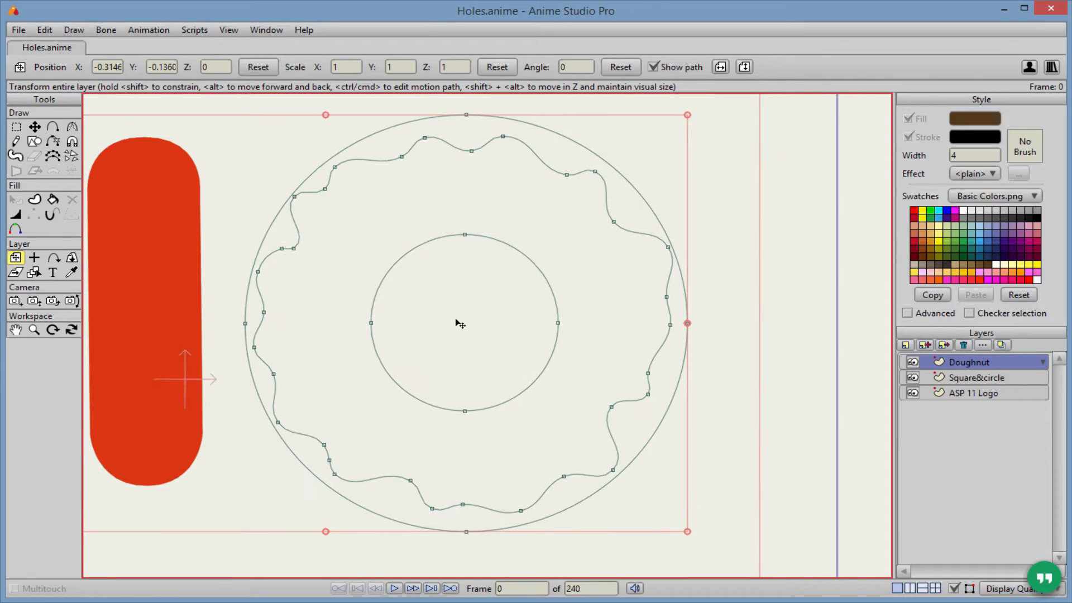
Step: Create a brown shape from the wavy outline and inner circle edges, leaving a hole
click(34, 199)
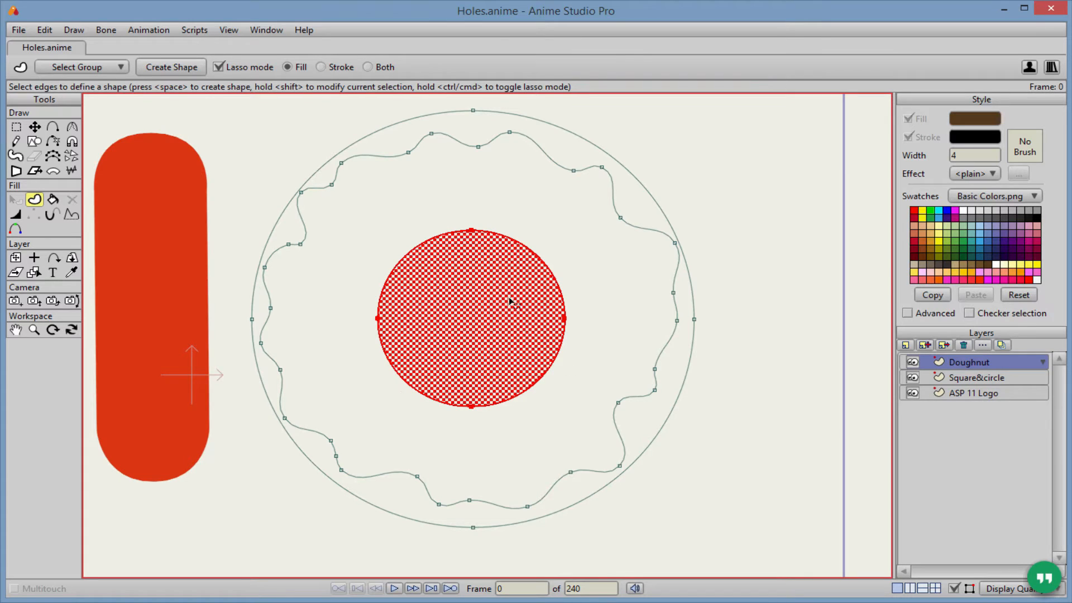
mouse_move(386, 469)
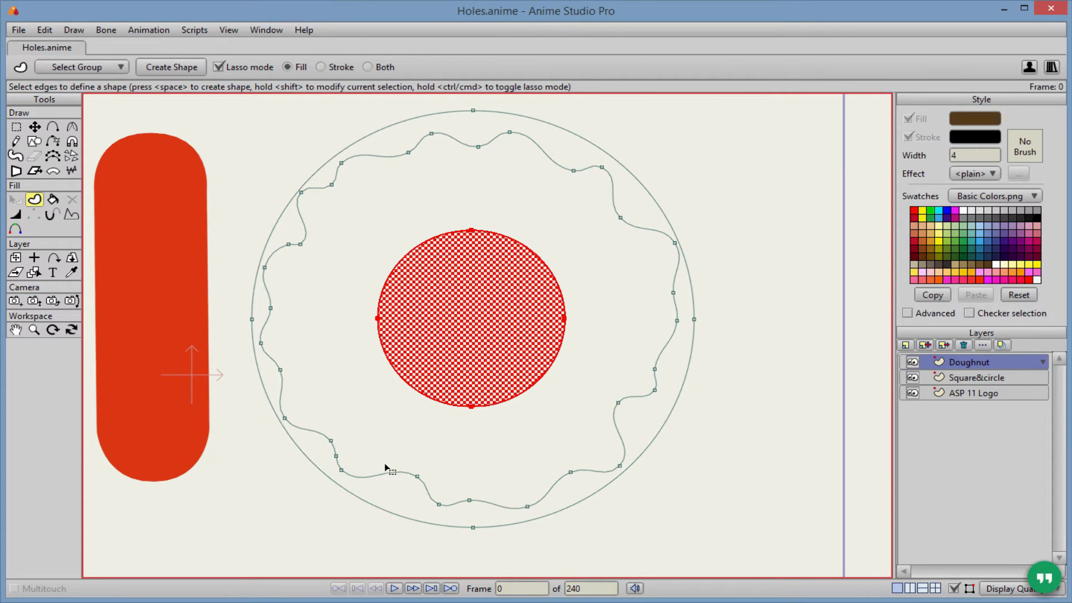
mouse_move(383, 478)
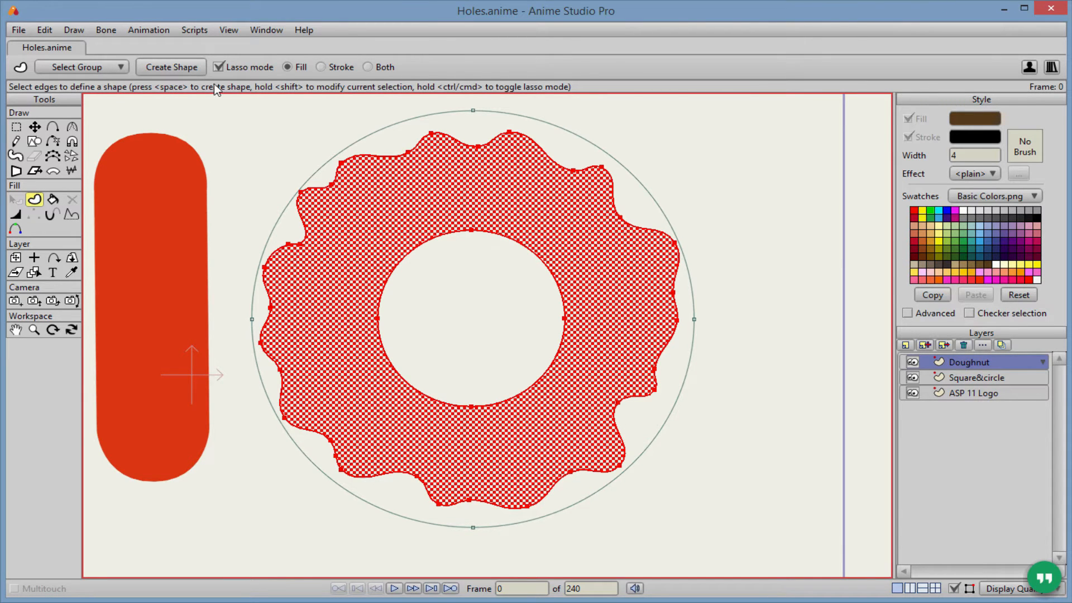
click(171, 67)
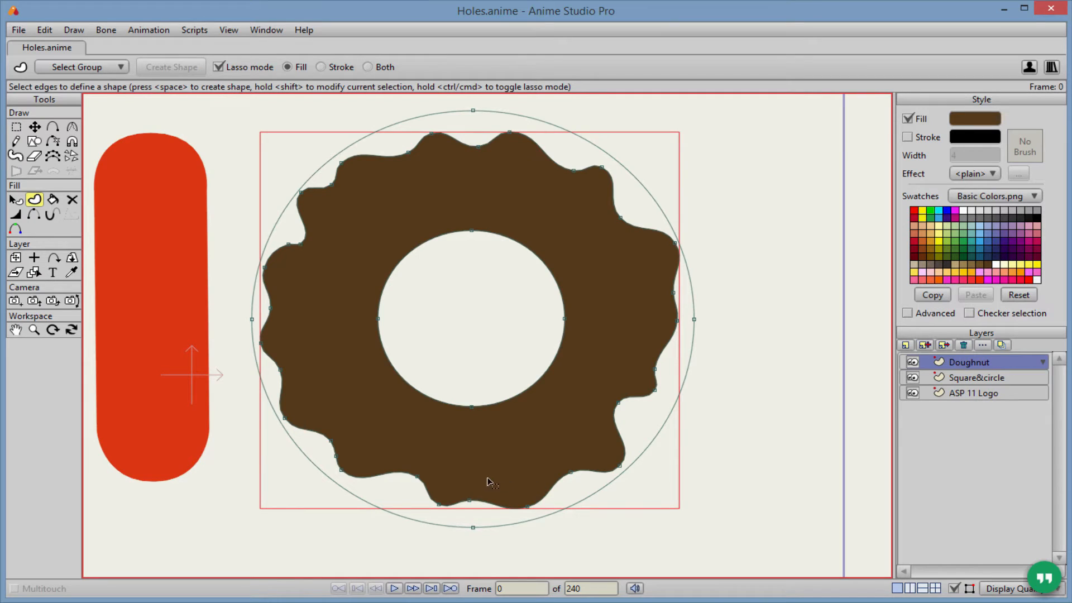
mouse_move(410, 476)
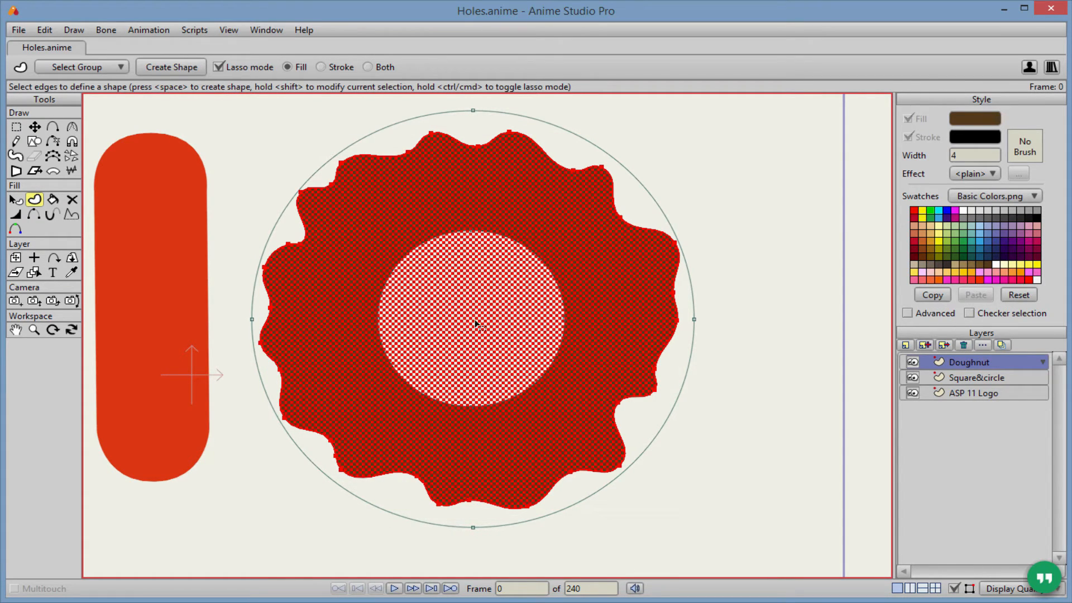
mouse_move(389, 518)
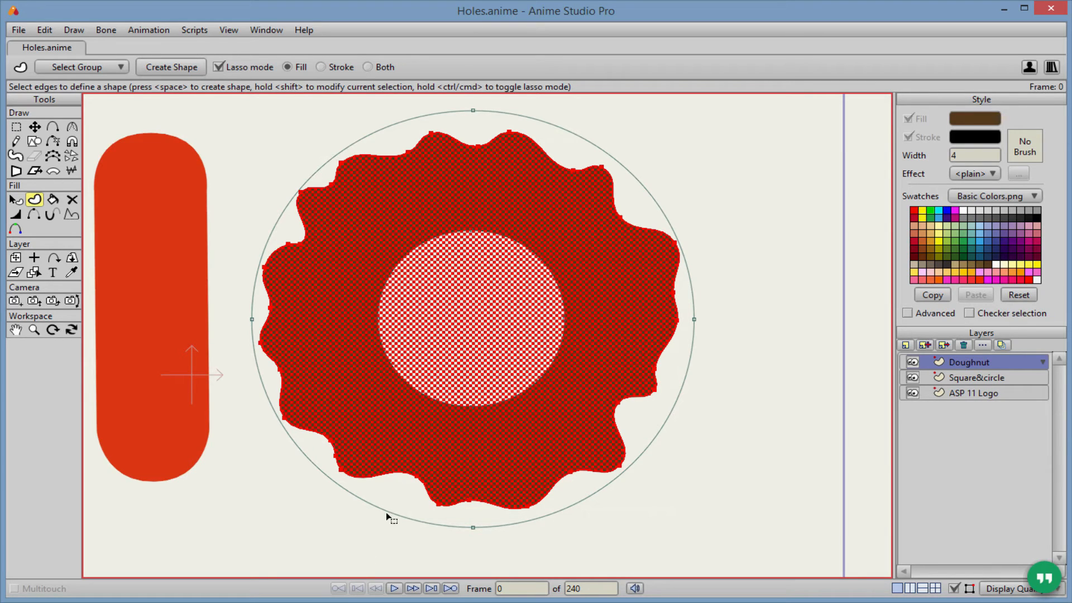
mouse_move(439, 524)
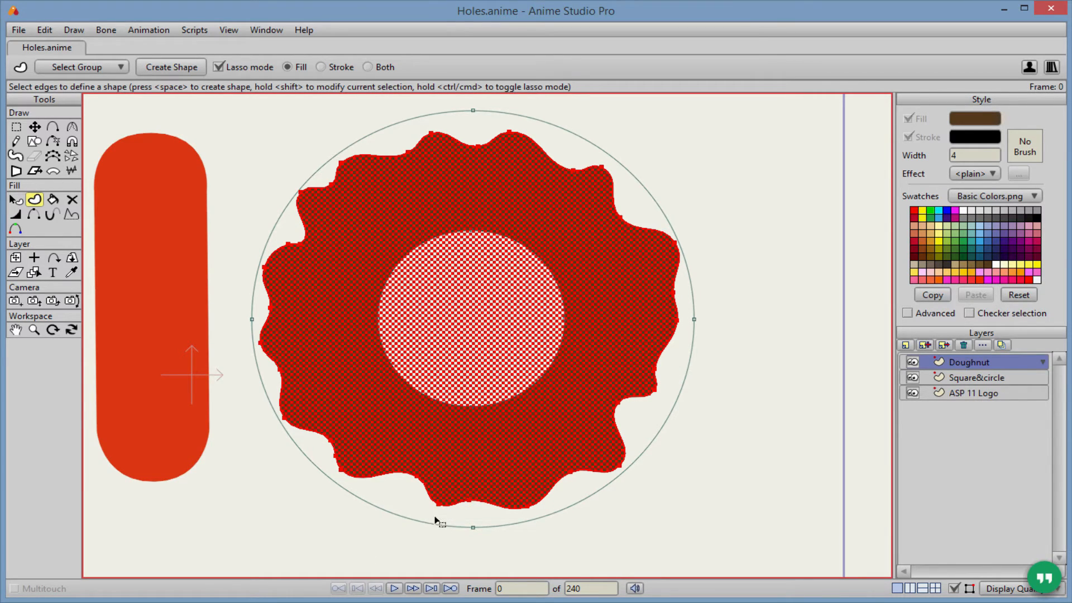
mouse_move(411, 524)
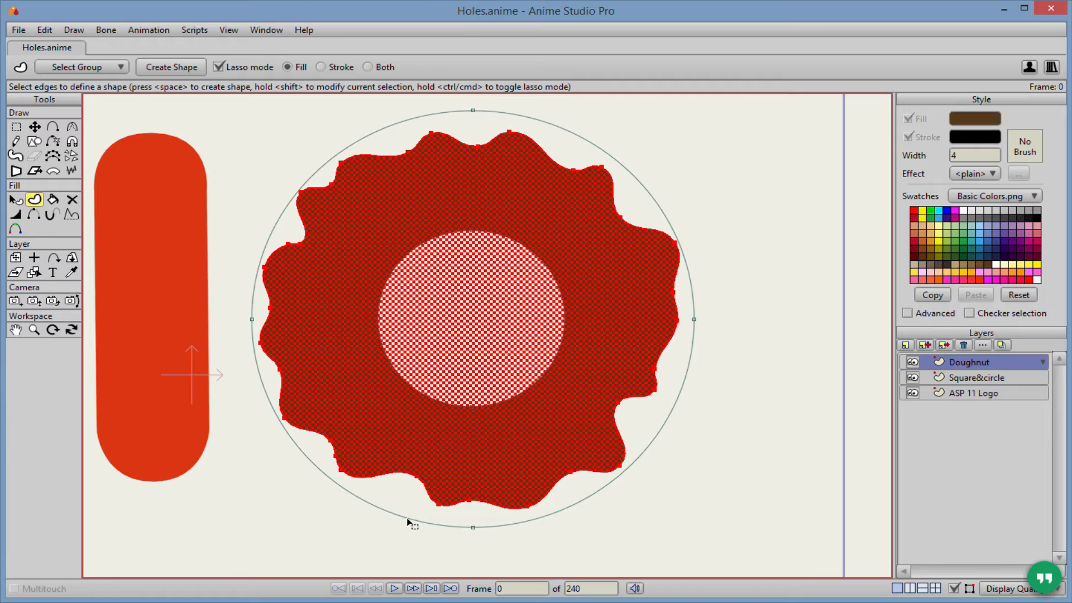
Step: Create a tan ring from the outer circle and wavy edges, then hide the layers
click(939, 238)
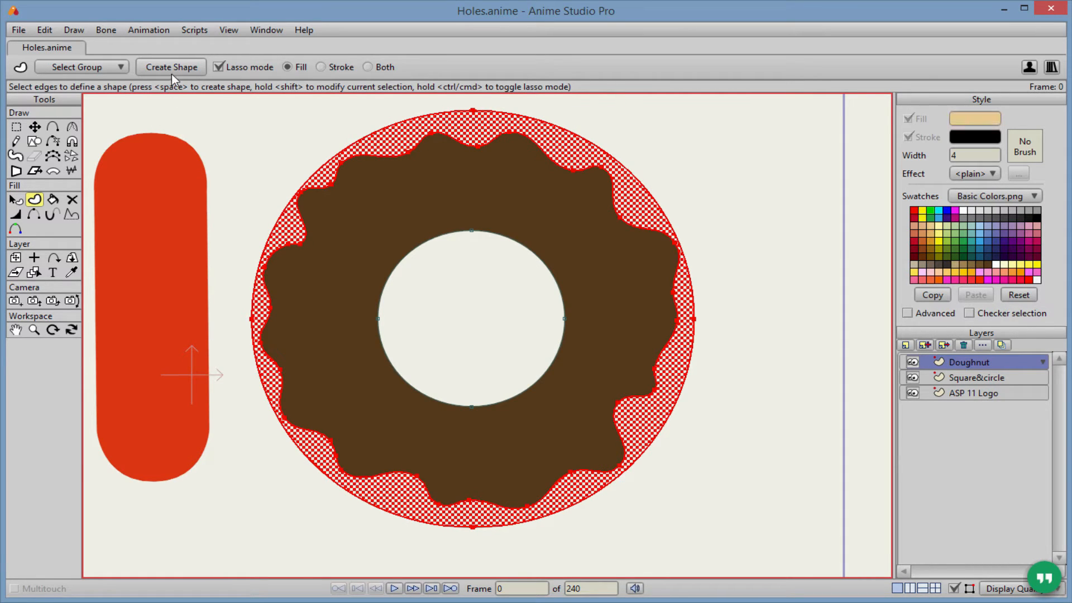
click(170, 66)
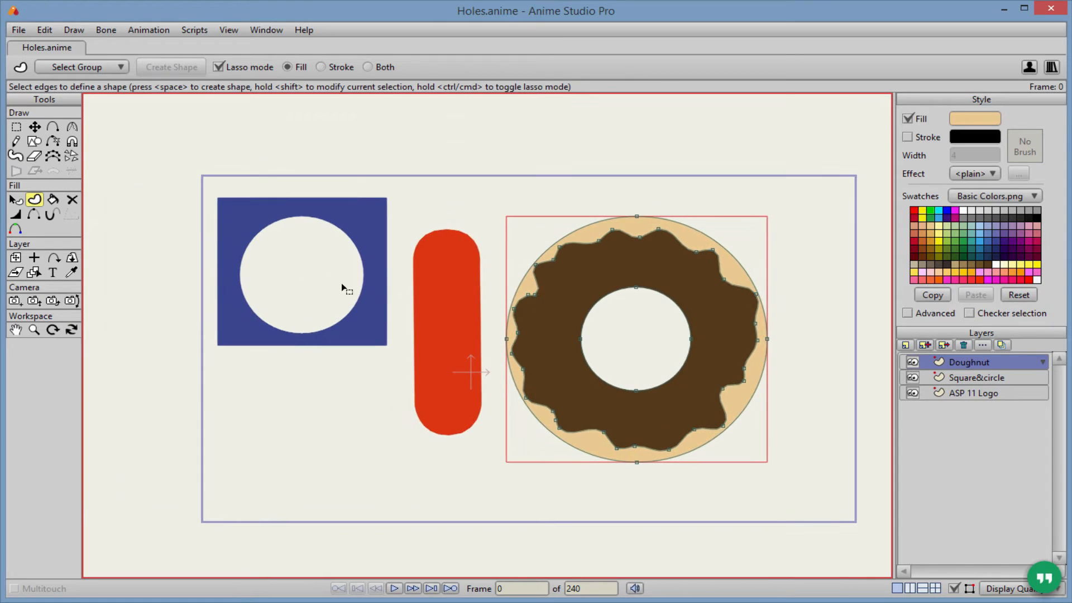
click(976, 377)
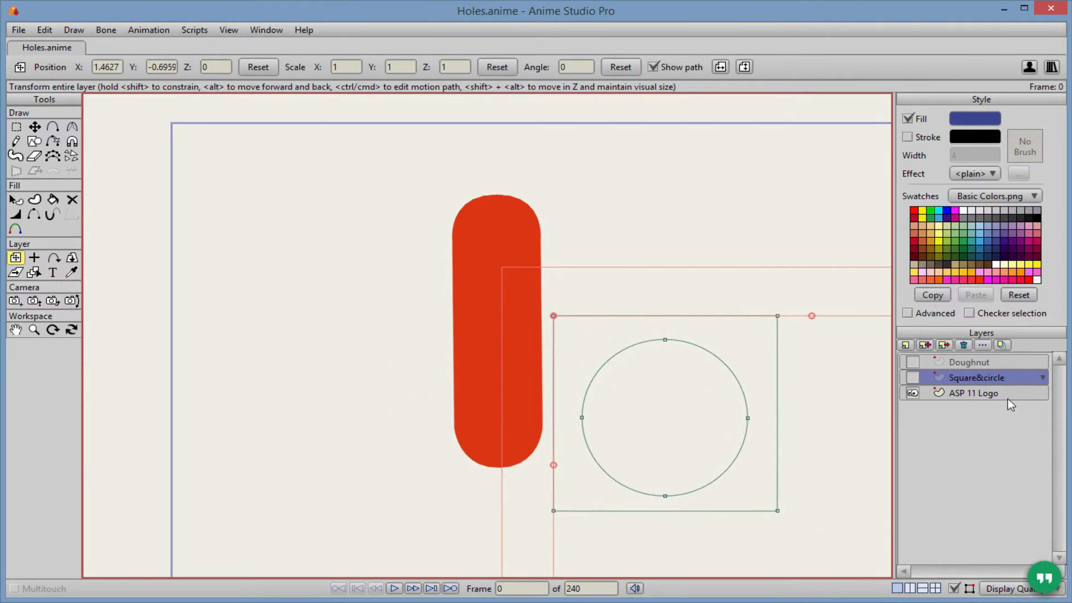
Step: On the ASP 11 Logo layer, select the rounded bar and make its fill orange
click(973, 393)
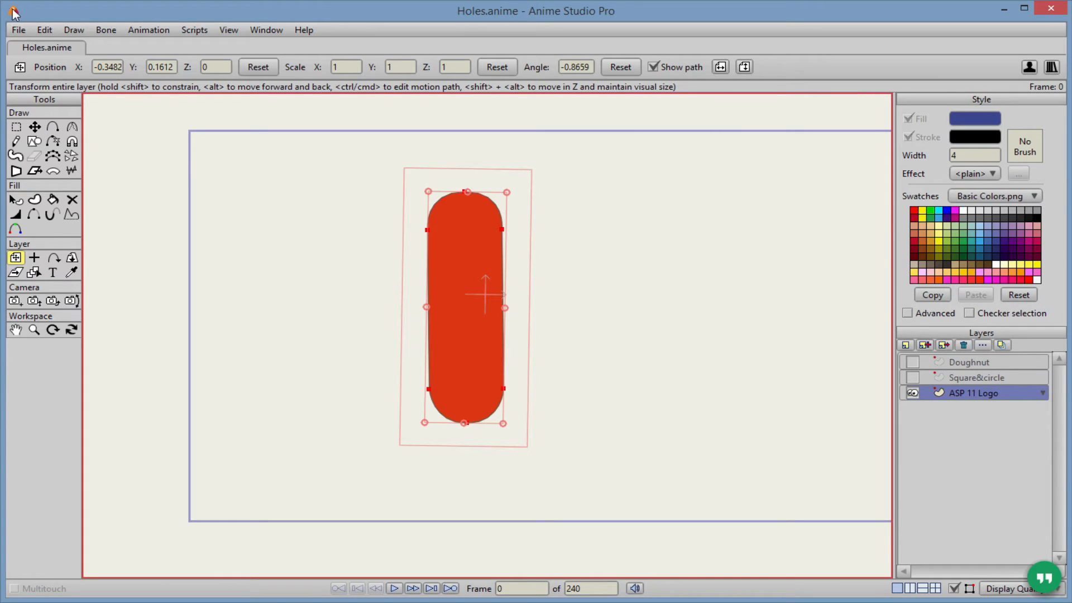
click(15, 199)
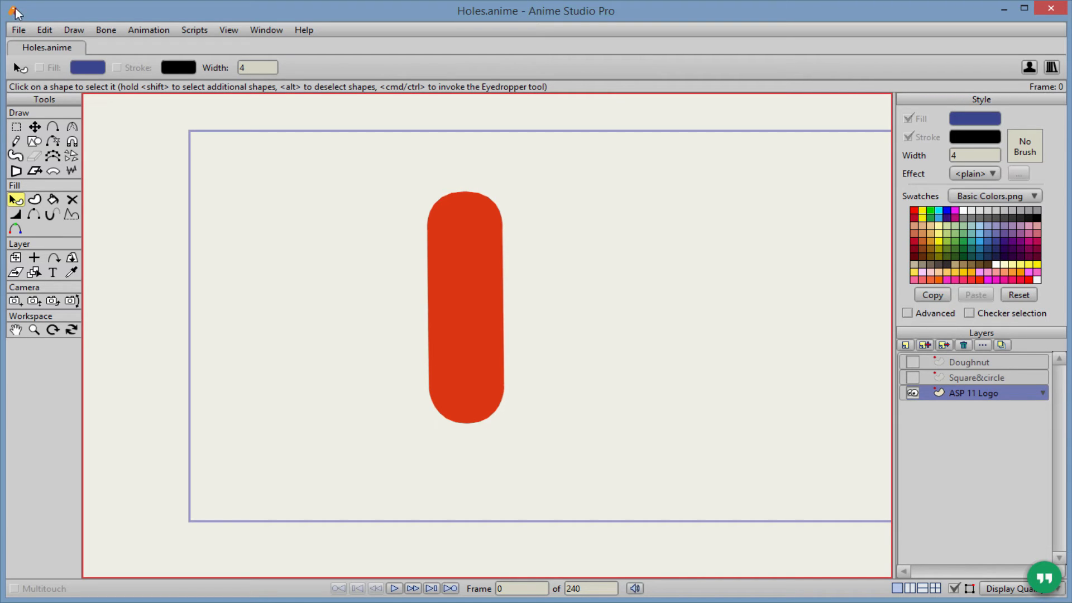
mouse_move(427, 207)
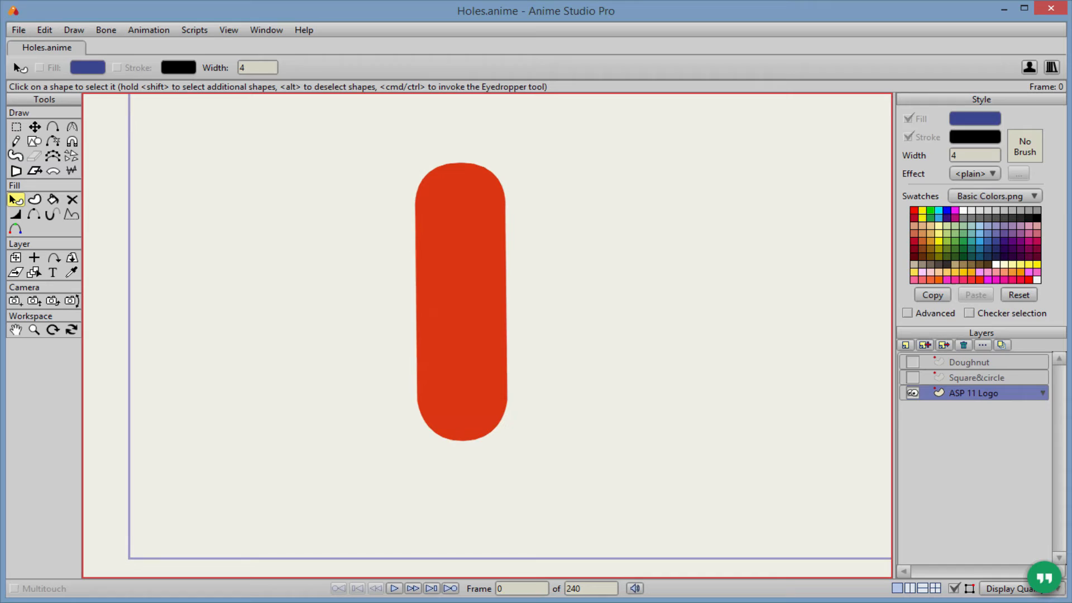
mouse_move(469, 198)
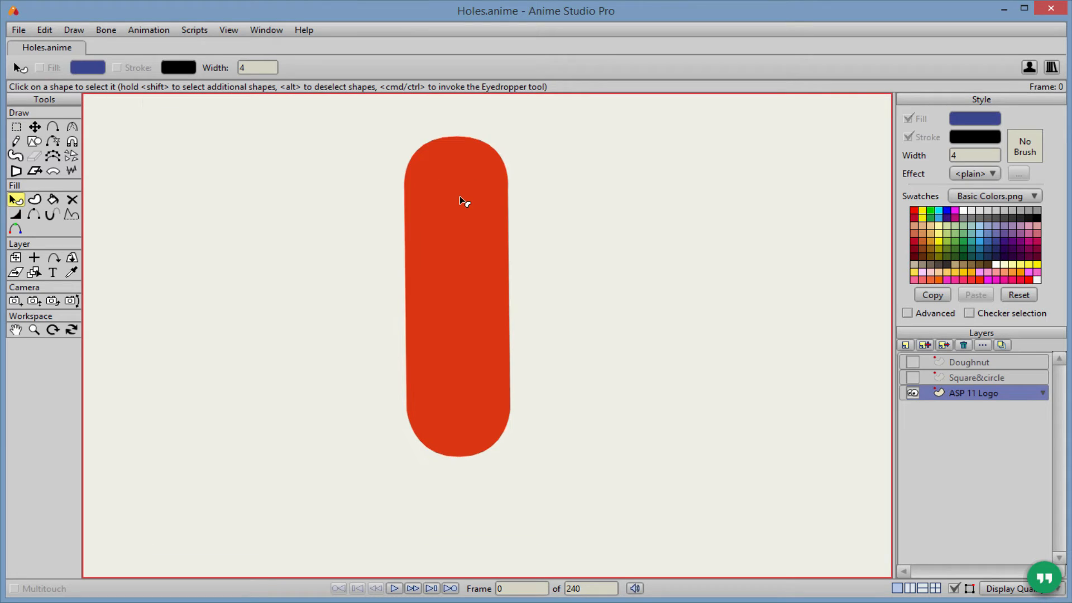
mouse_move(675, 348)
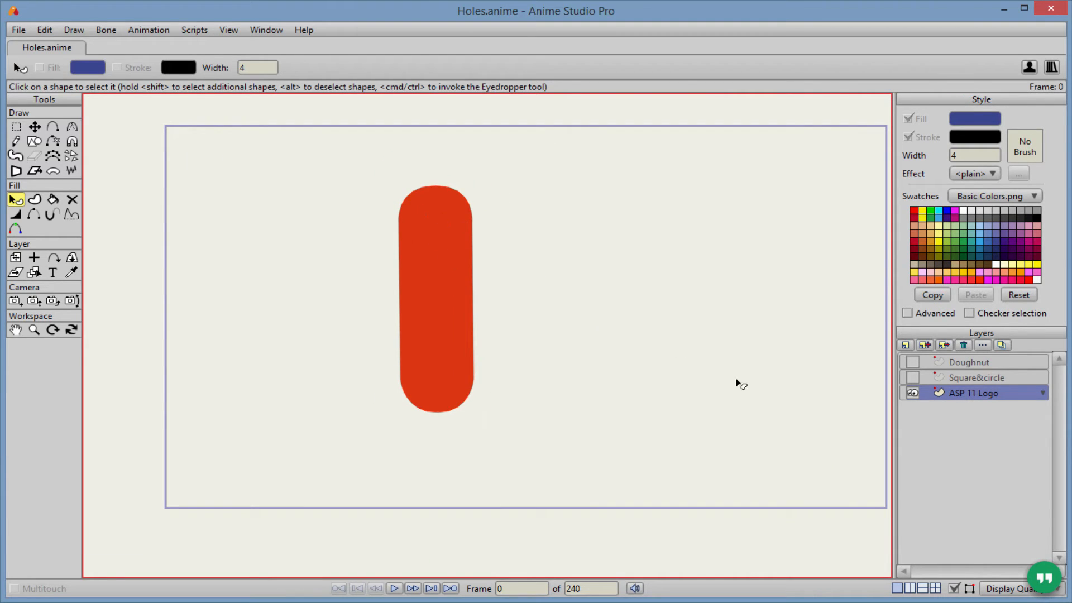
click(436, 284)
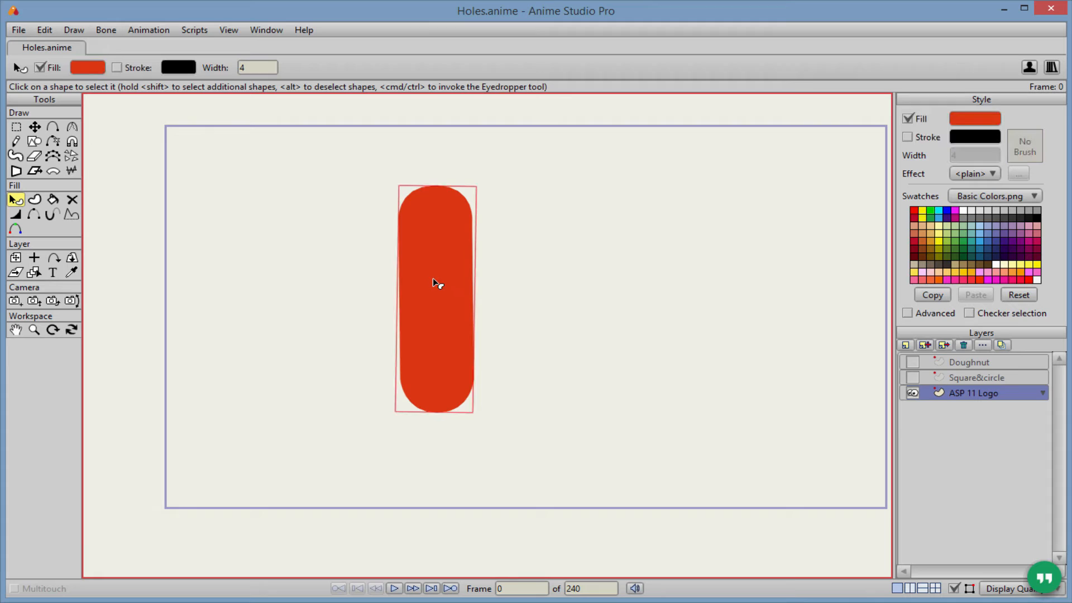
click(975, 118)
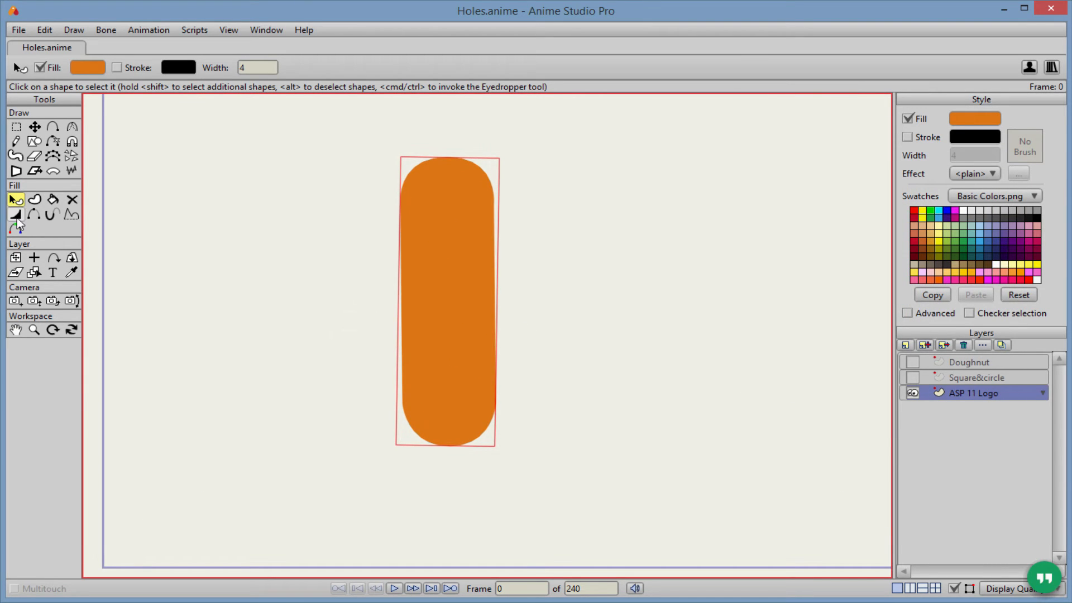
Step: Draw an unfilled small circle near the bar's top with Auto-fill off
click(71, 198)
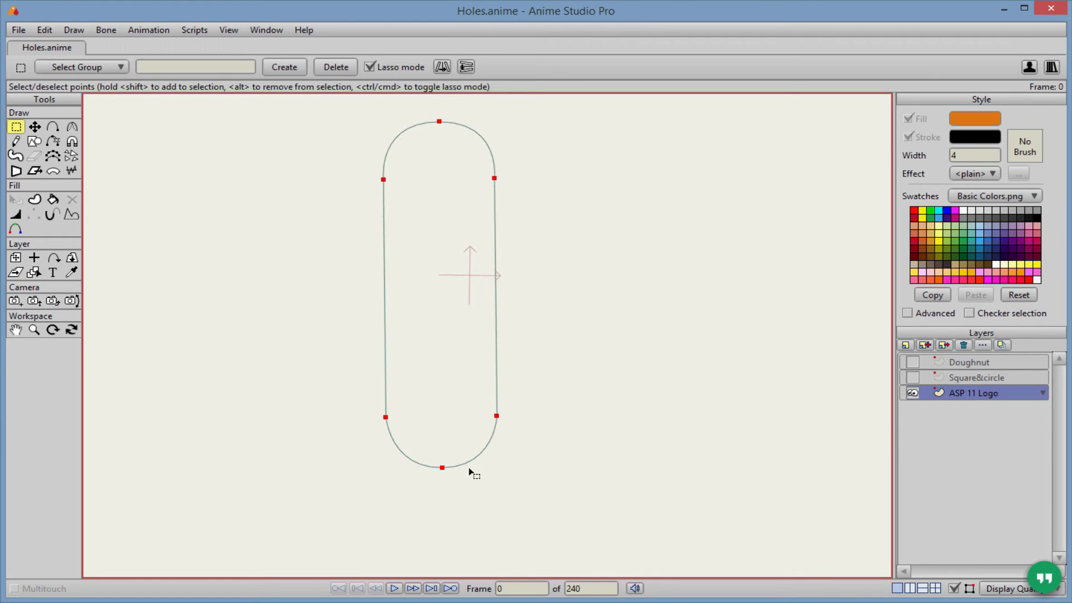
mouse_move(418, 171)
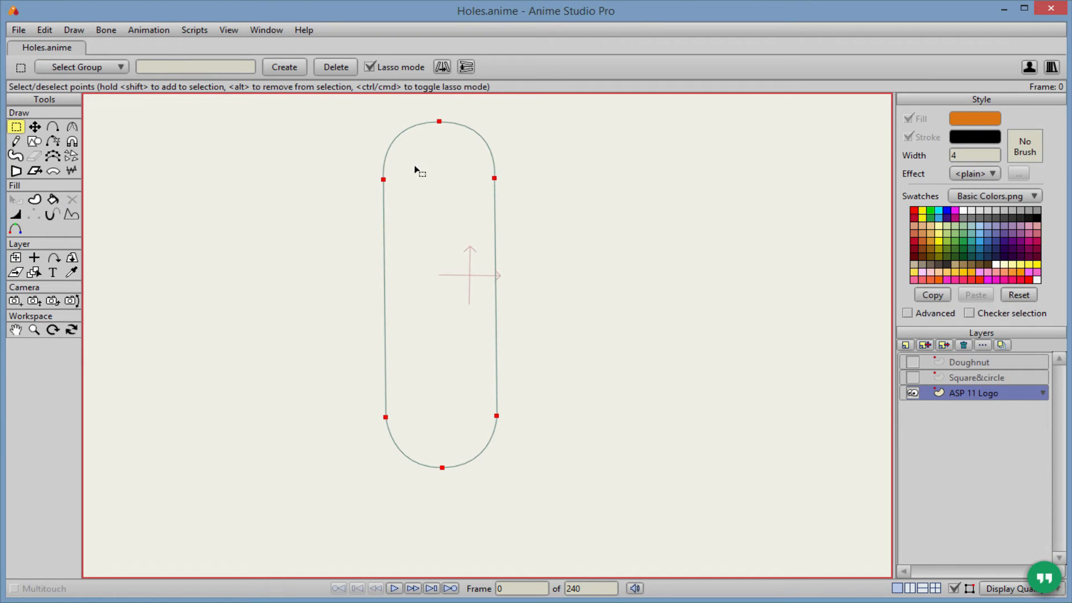
click(34, 141)
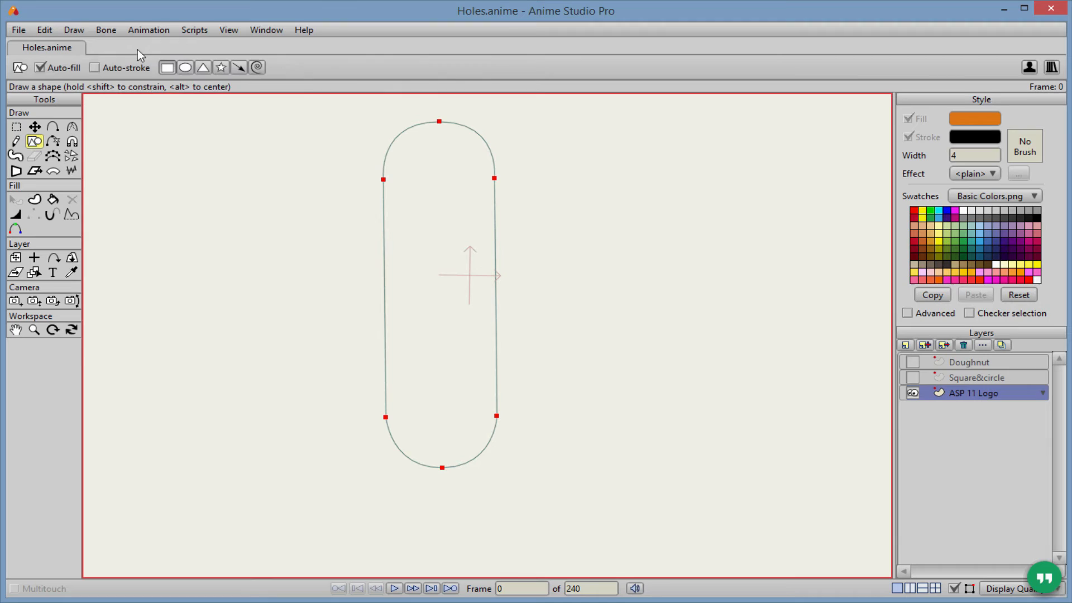
mouse_move(453, 183)
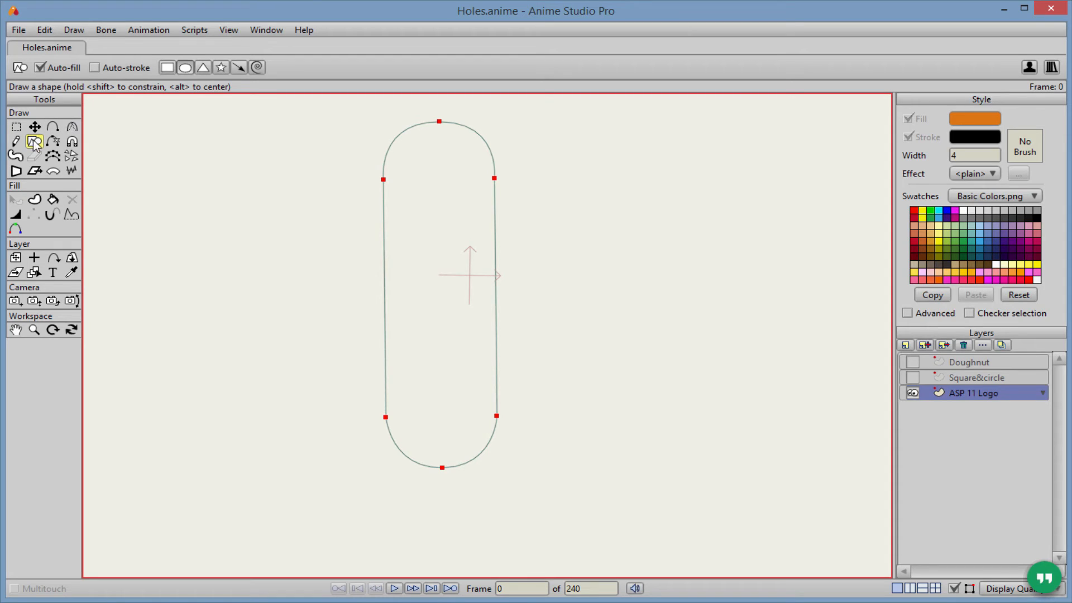
mouse_move(426, 162)
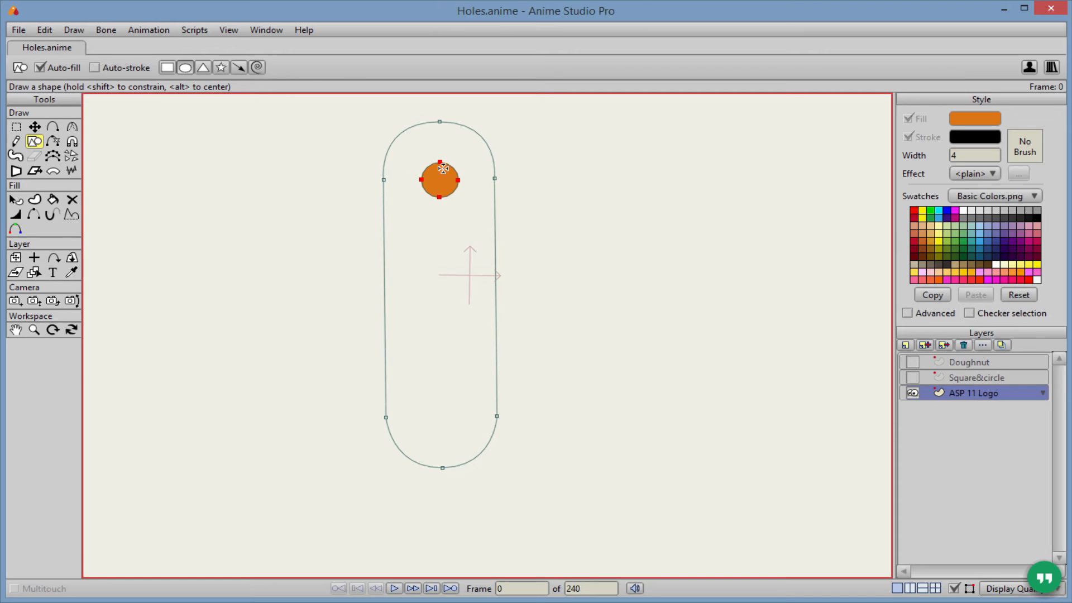
mouse_move(266, 91)
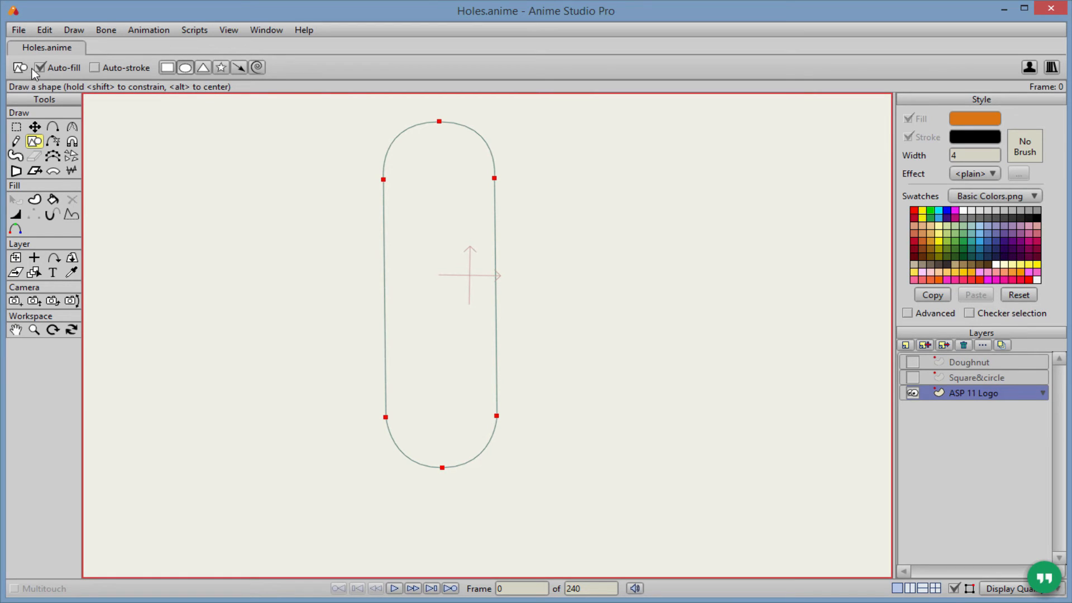
click(39, 68)
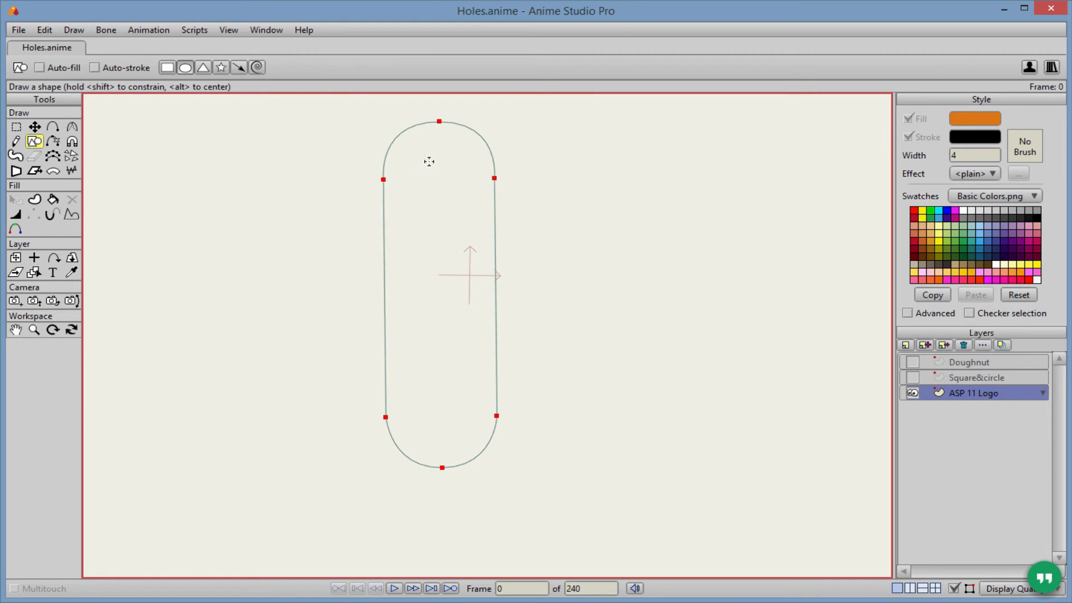
click(34, 127)
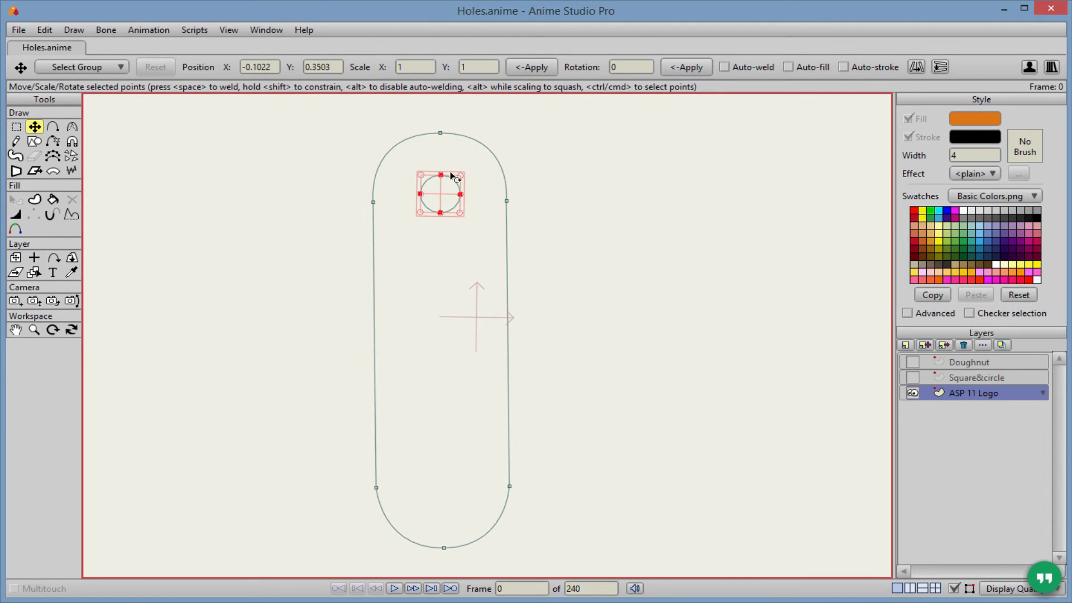
click(34, 199)
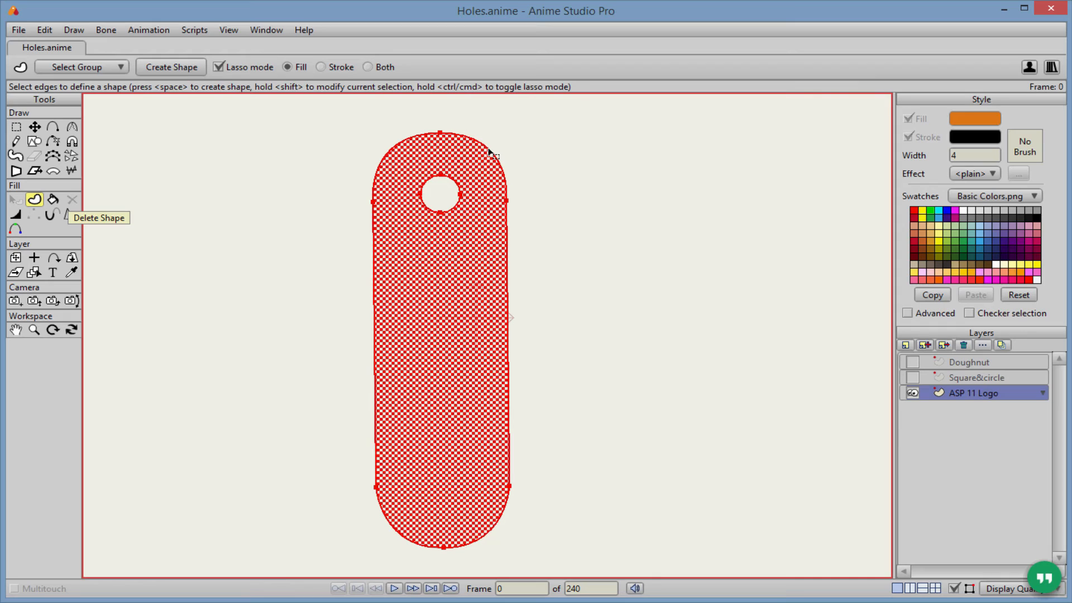
Step: Fill the holed bar orange, duplicate it beside the original, and select the copy's shape
click(170, 66)
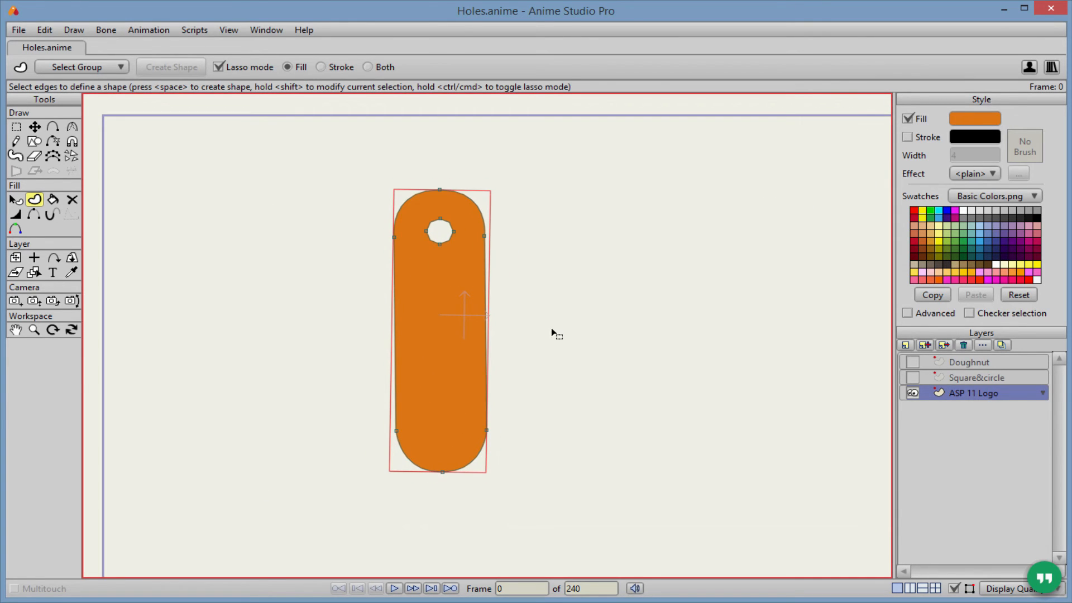
click(35, 127)
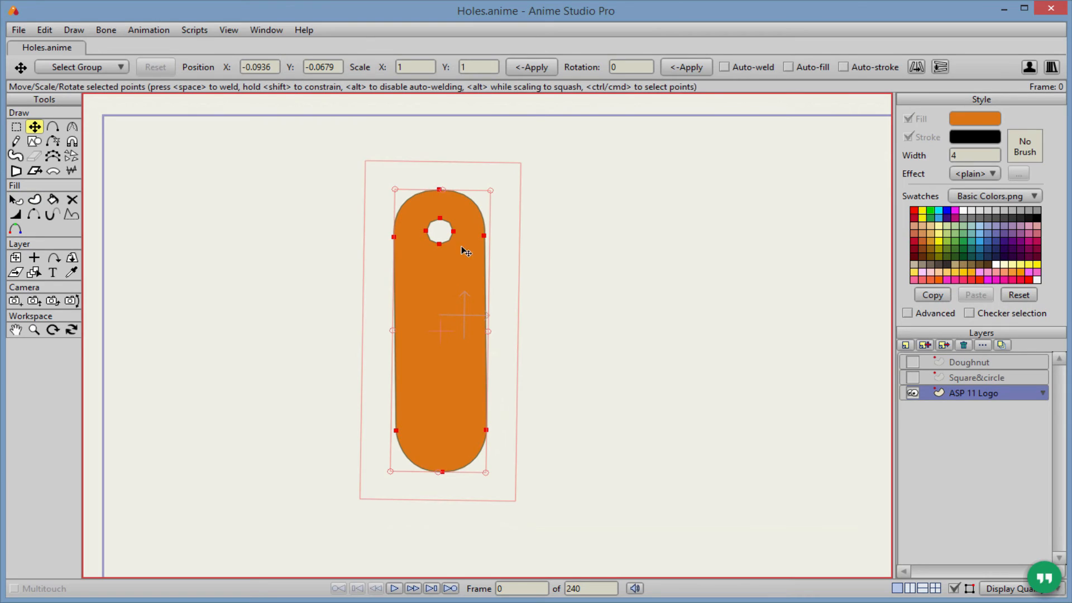
mouse_move(474, 323)
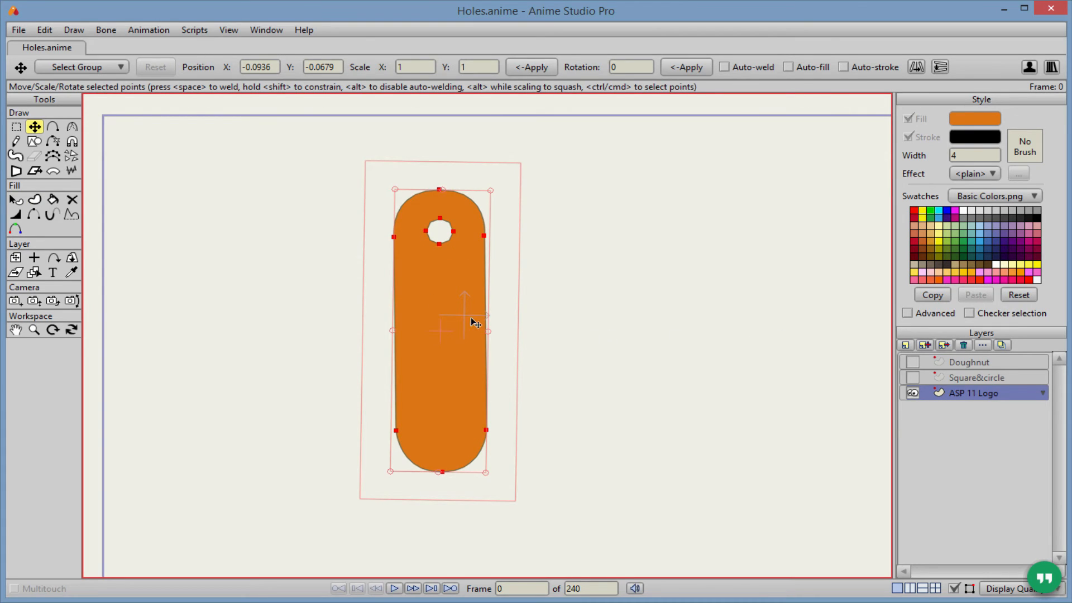
mouse_move(442, 210)
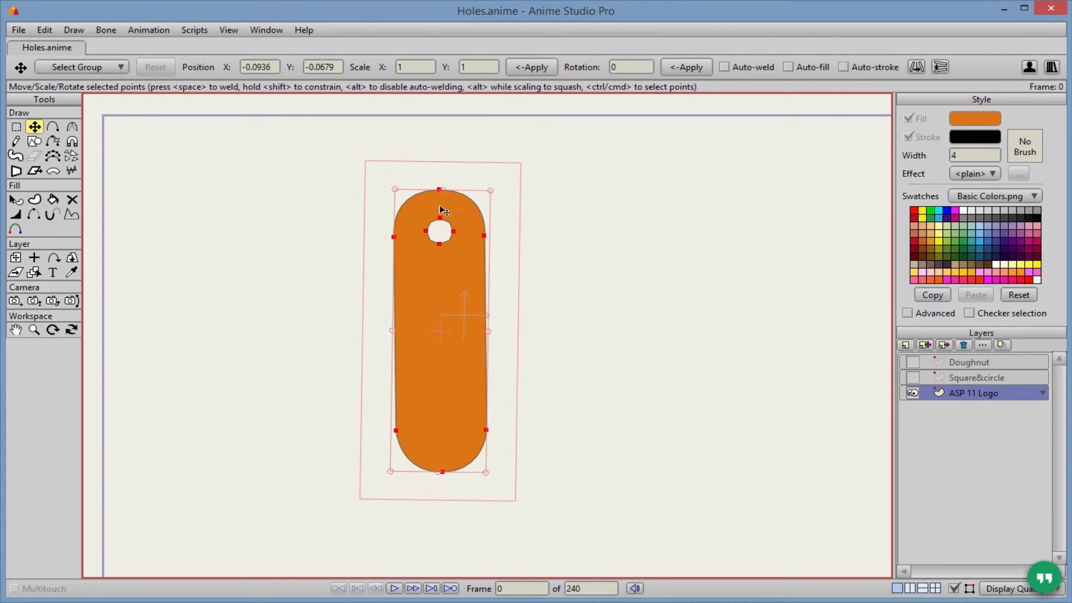
mouse_move(441, 340)
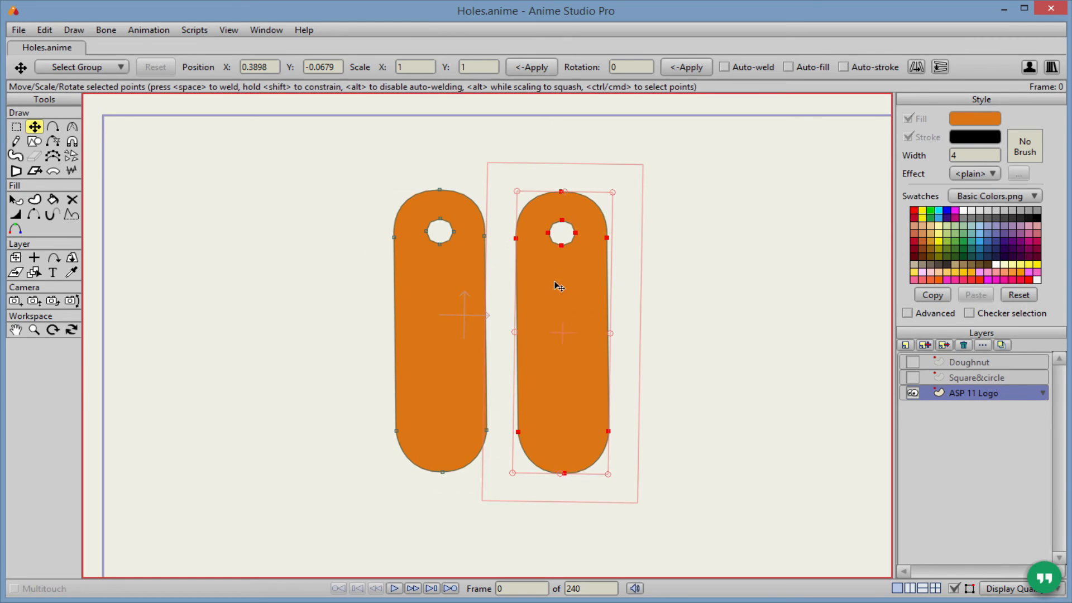
click(15, 199)
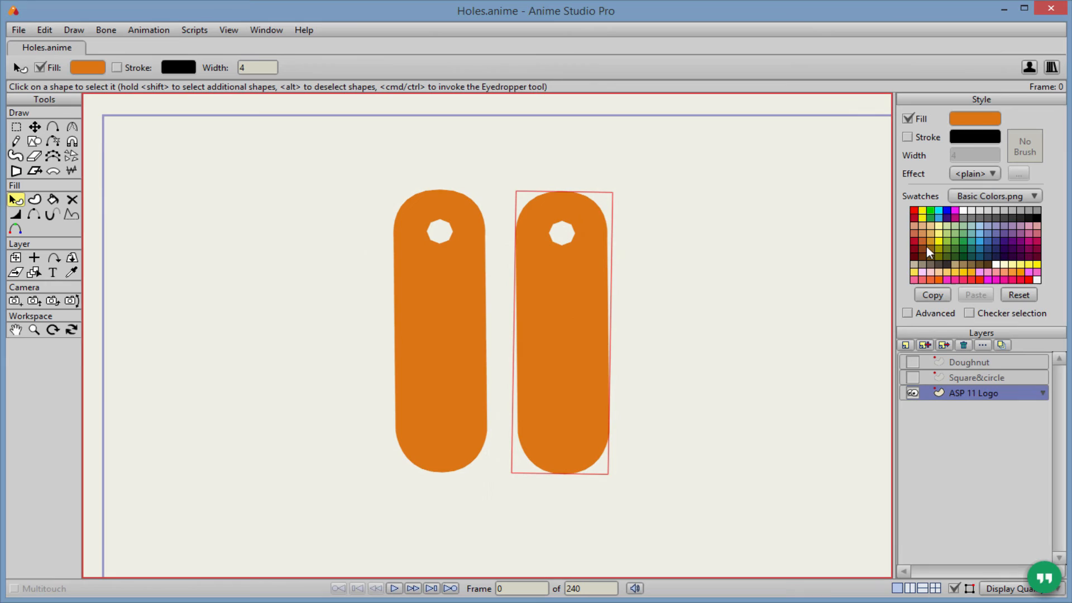
mouse_move(865, 252)
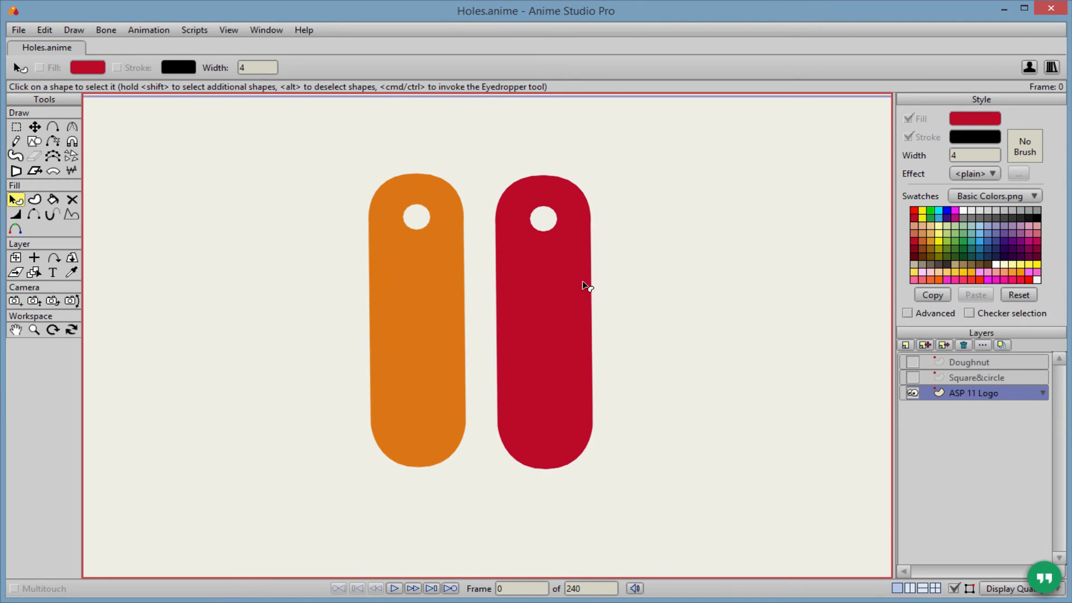
Step: With Transform Points active, select the orange bar shape to start positioning it
click(35, 128)
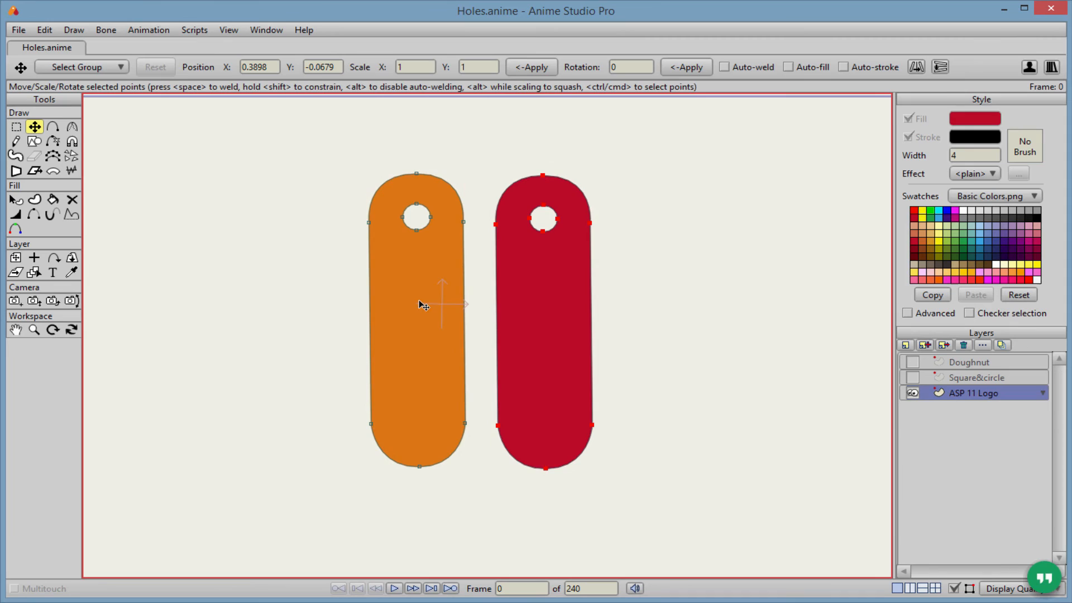
click(16, 199)
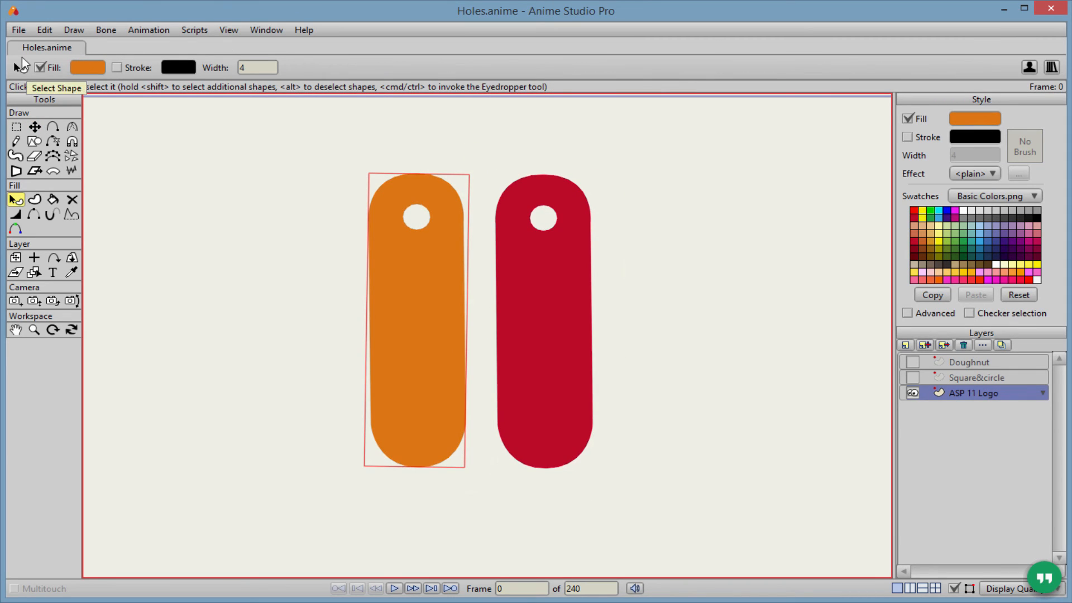
mouse_move(165, 200)
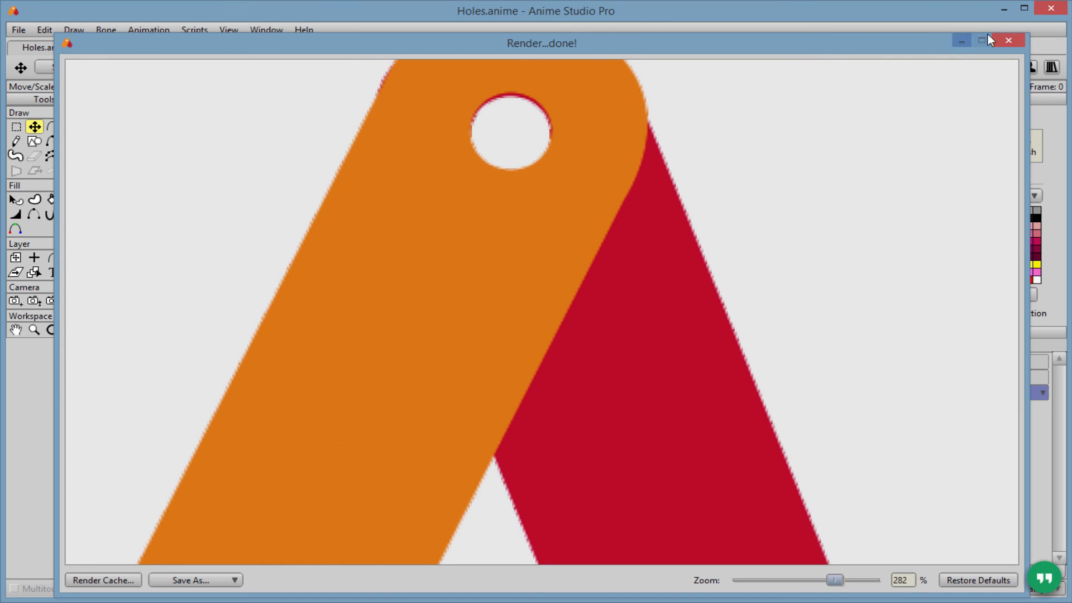
Step: Close the render preview and turn on the Square&circle layer behind the crossed bars
click(1008, 40)
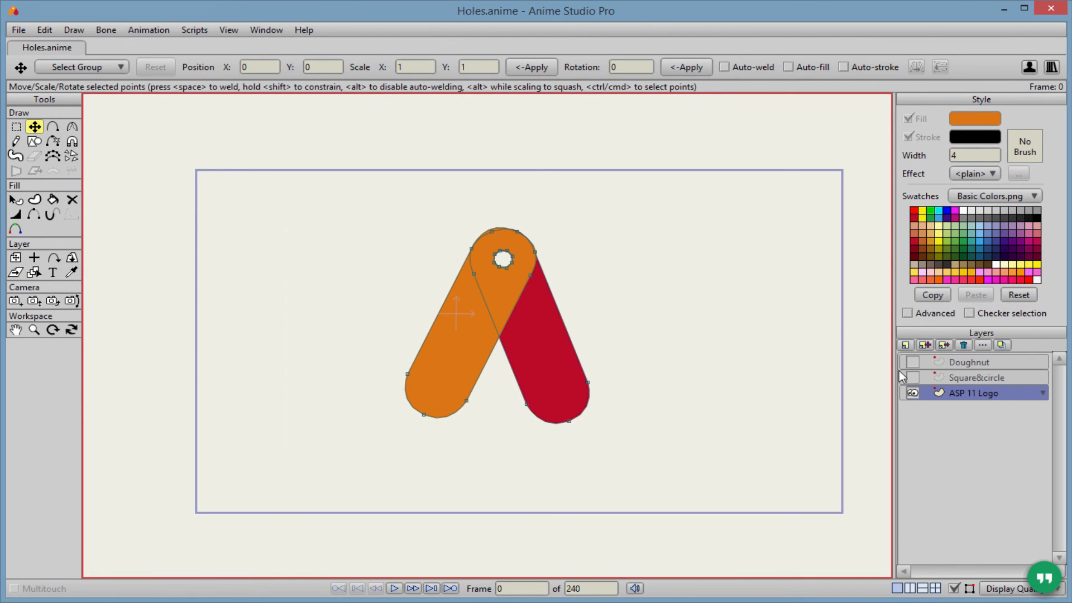
click(912, 377)
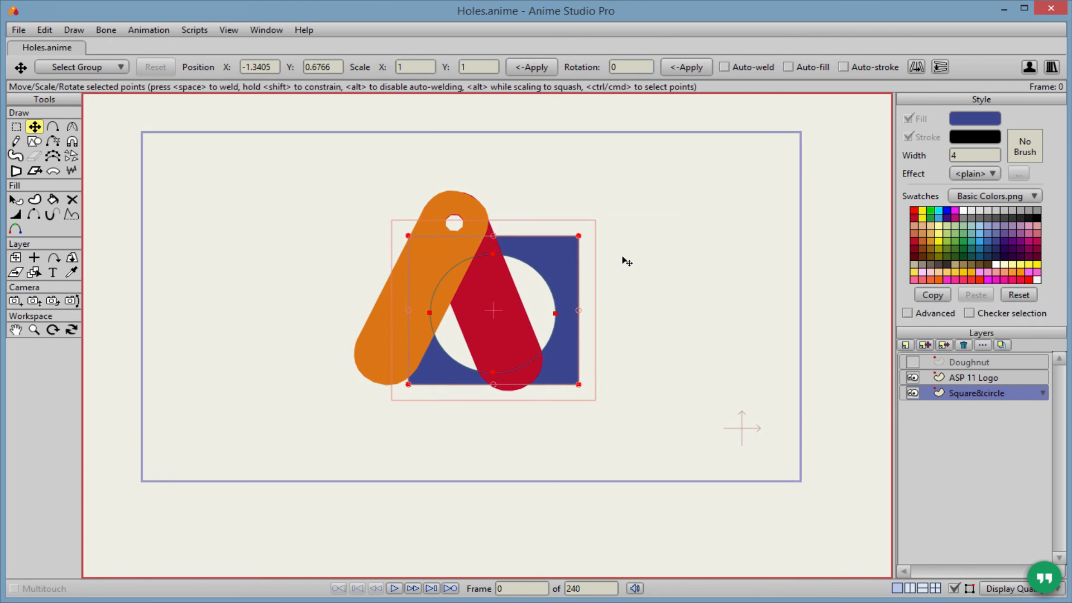
mouse_move(636, 274)
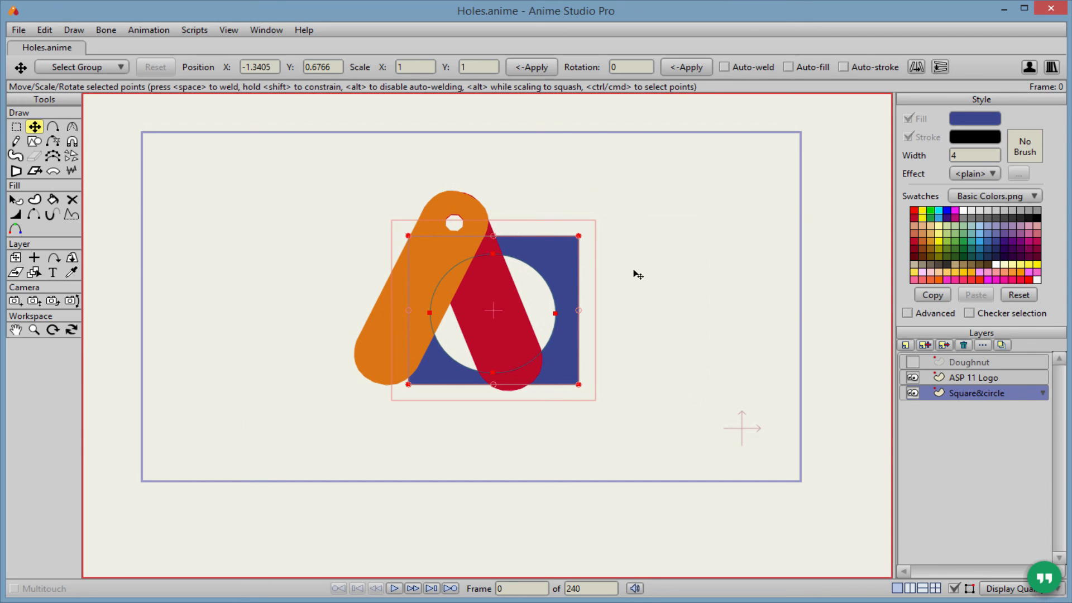